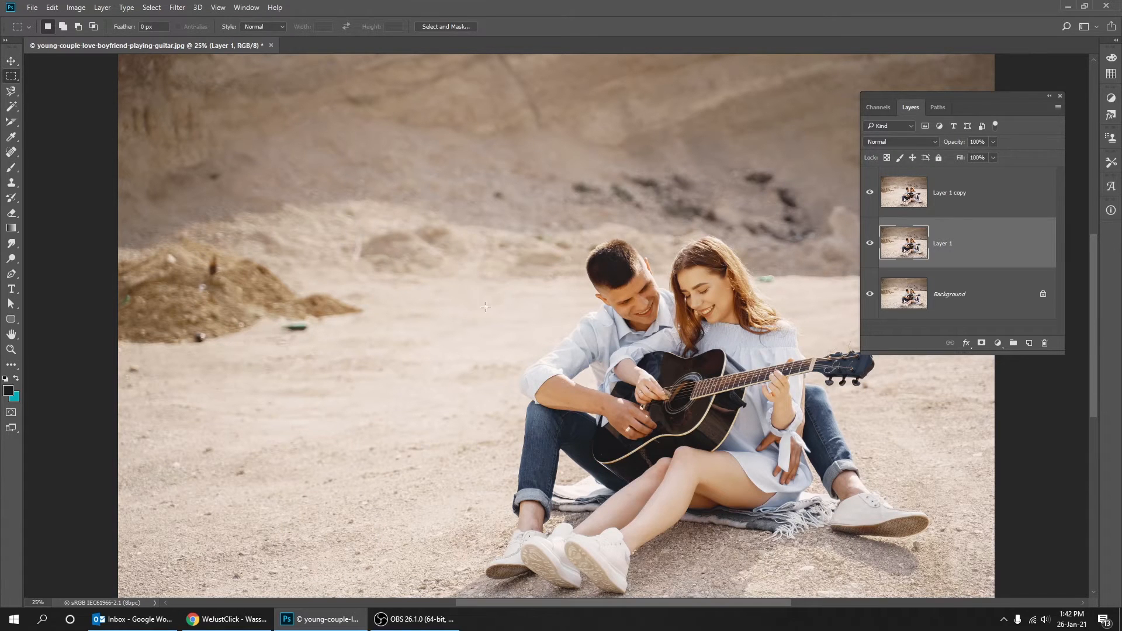
Step: Select a rectangle around the couple, extended over the ground below them
key("tab")
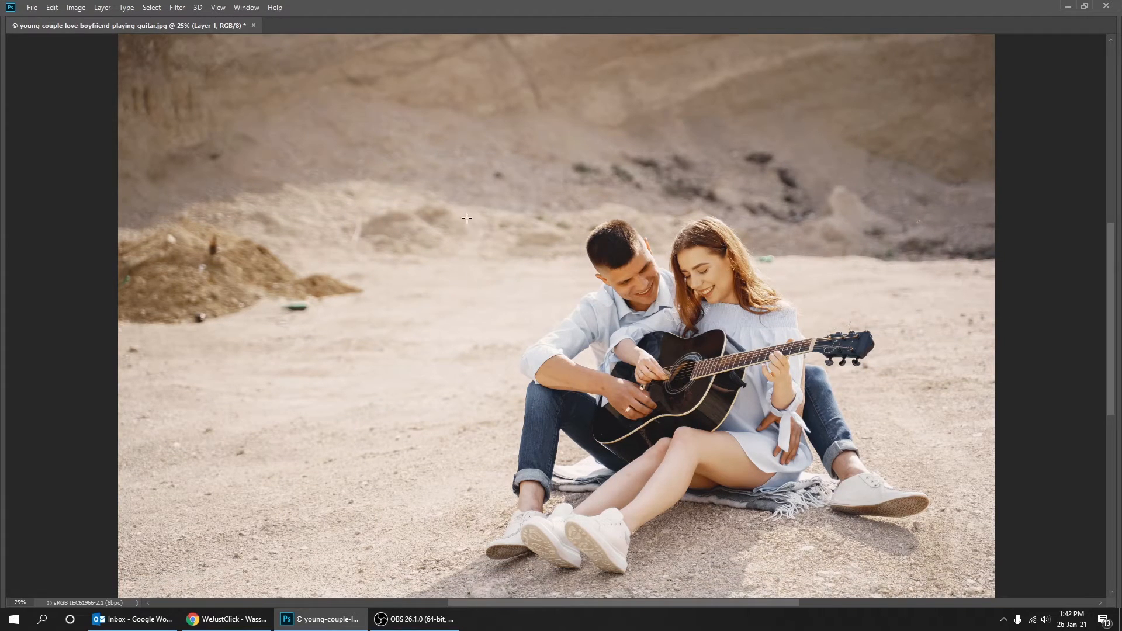
left_click_drag(467, 217, 791, 547)
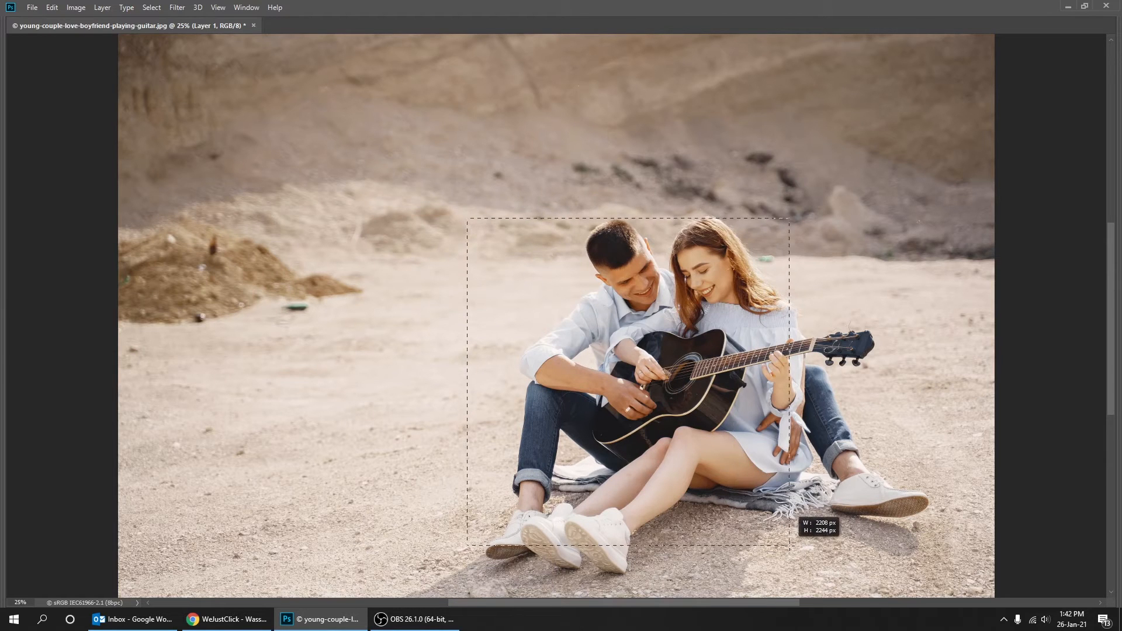
left_click_drag(790, 549, 934, 580)
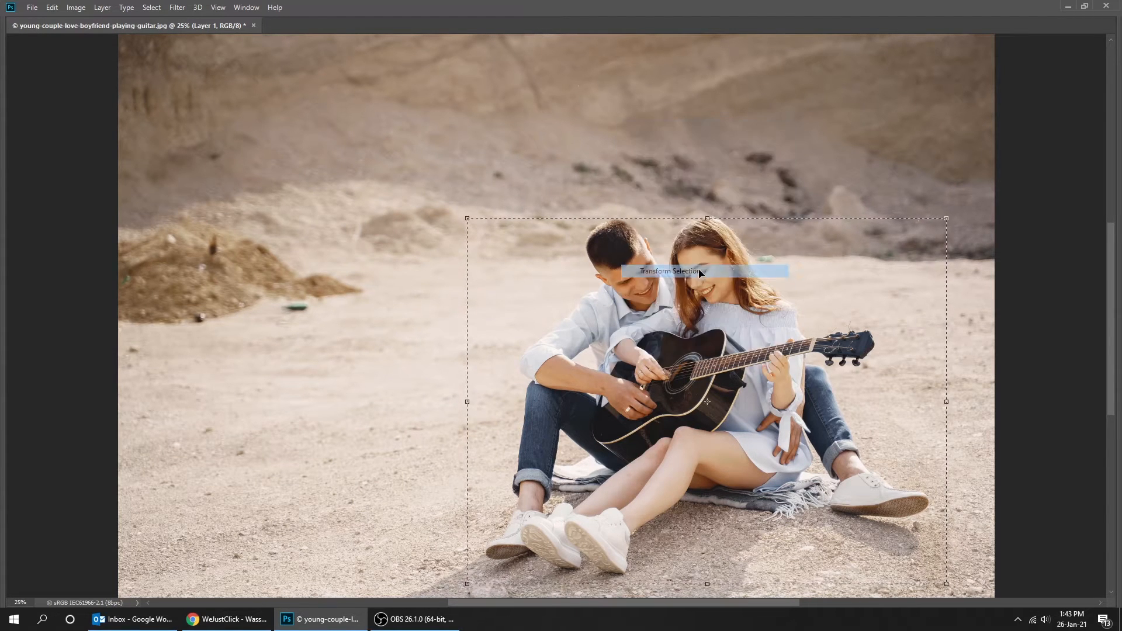
mouse_move(565, 289)
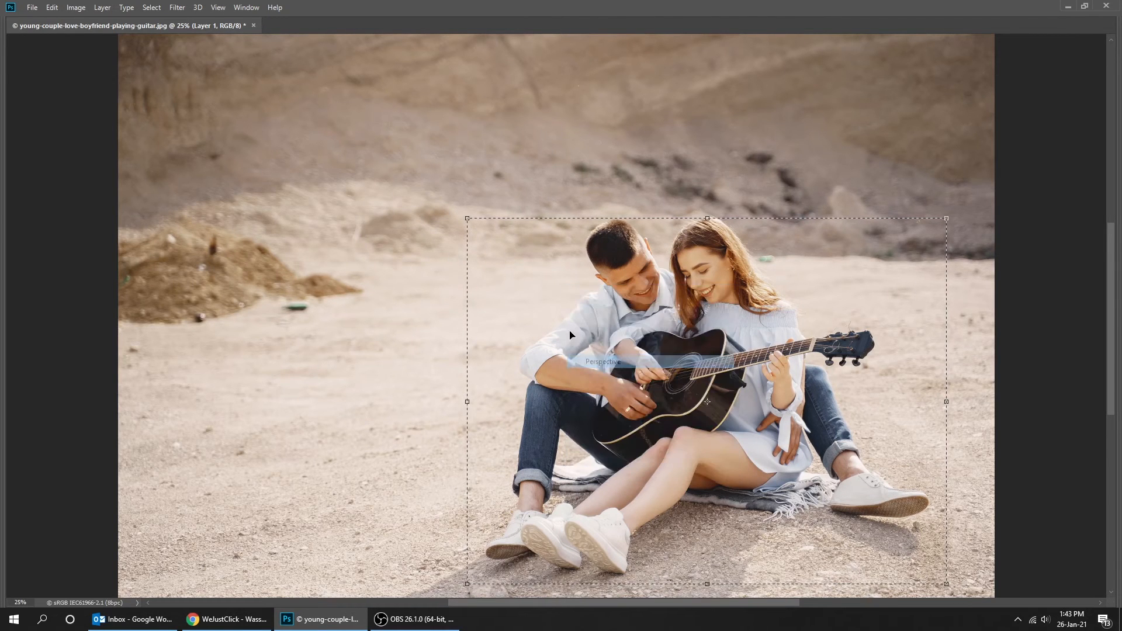
Step: Skew the selection into a perspective trapezoid and lower its top edge
left_click_drag(467, 218, 496, 218)
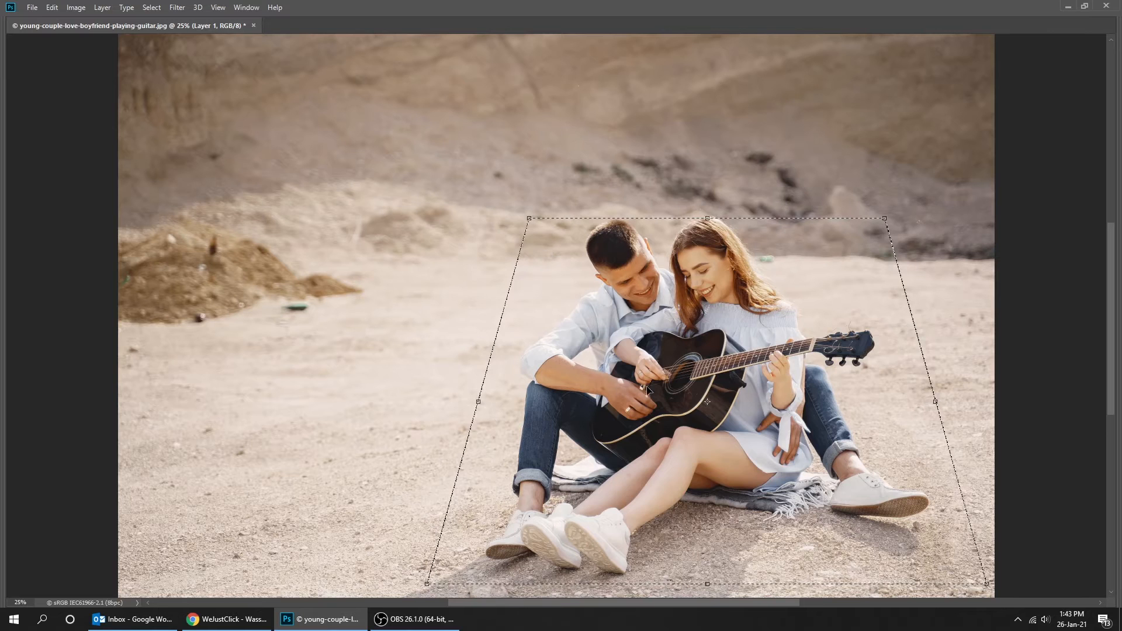
right_click(644, 390)
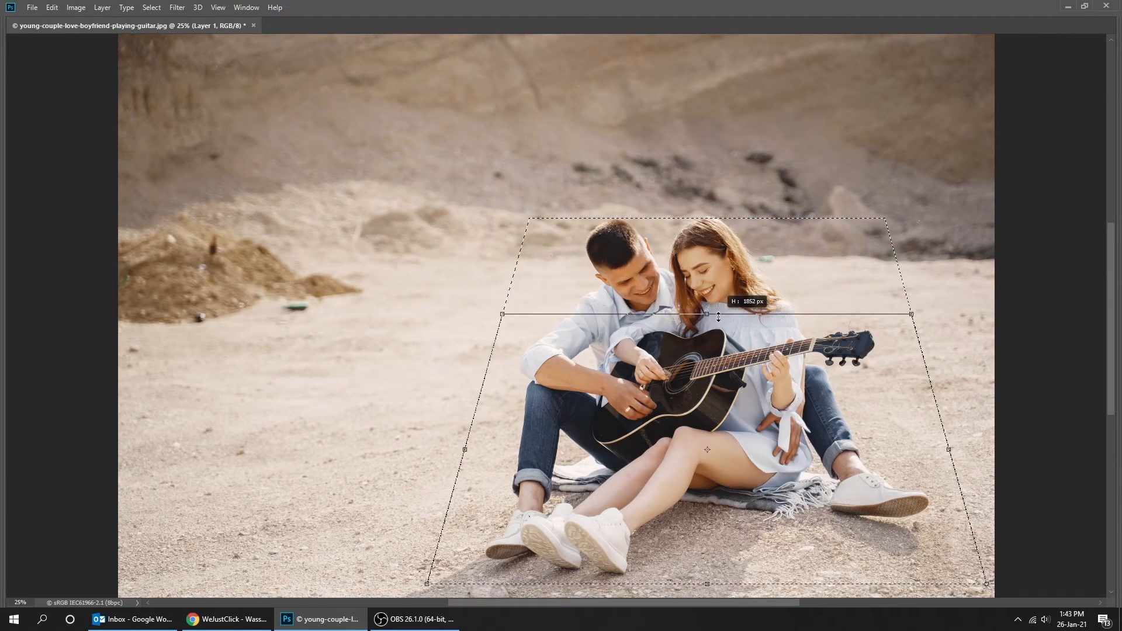
left_click_drag(717, 315, 718, 363)
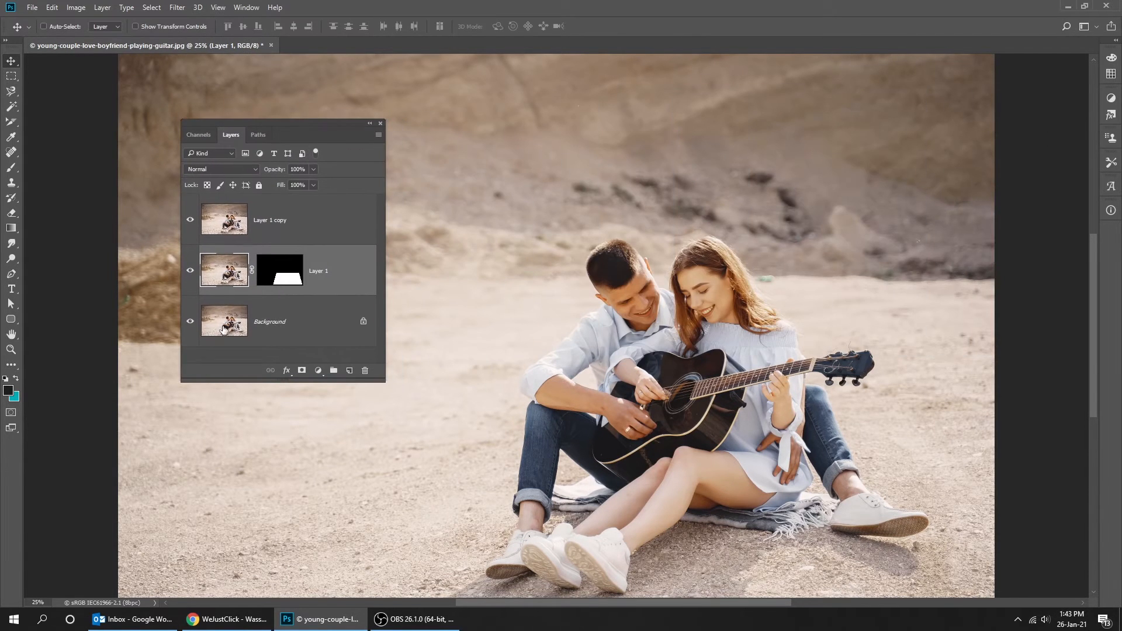
Step: Select Layer 1 copy for tracing the couple's heads, shoulders and guitar
left_click(191, 219)
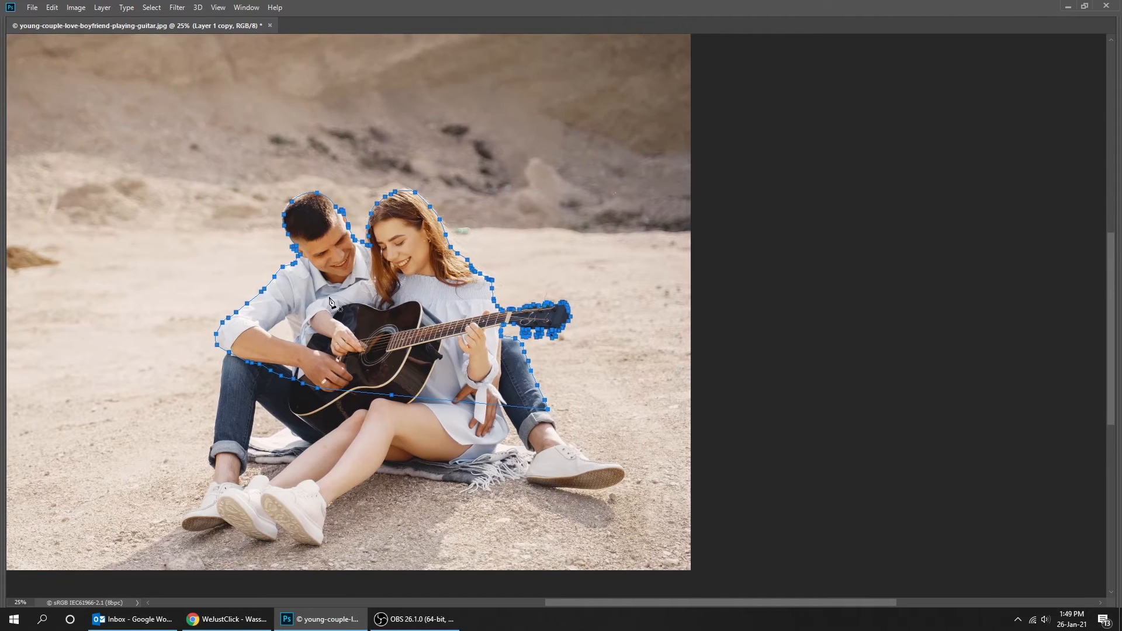
Step: Mask Layer 1 copy to the traced couple path and check the cutout
right_click(673, 328)
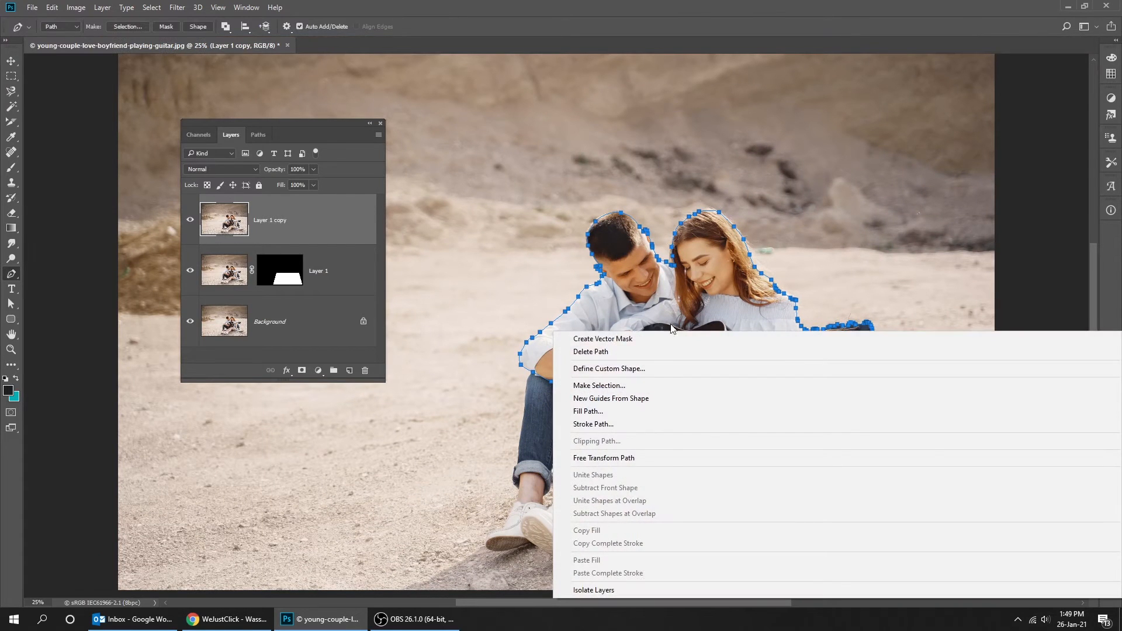
left_click(599, 386)
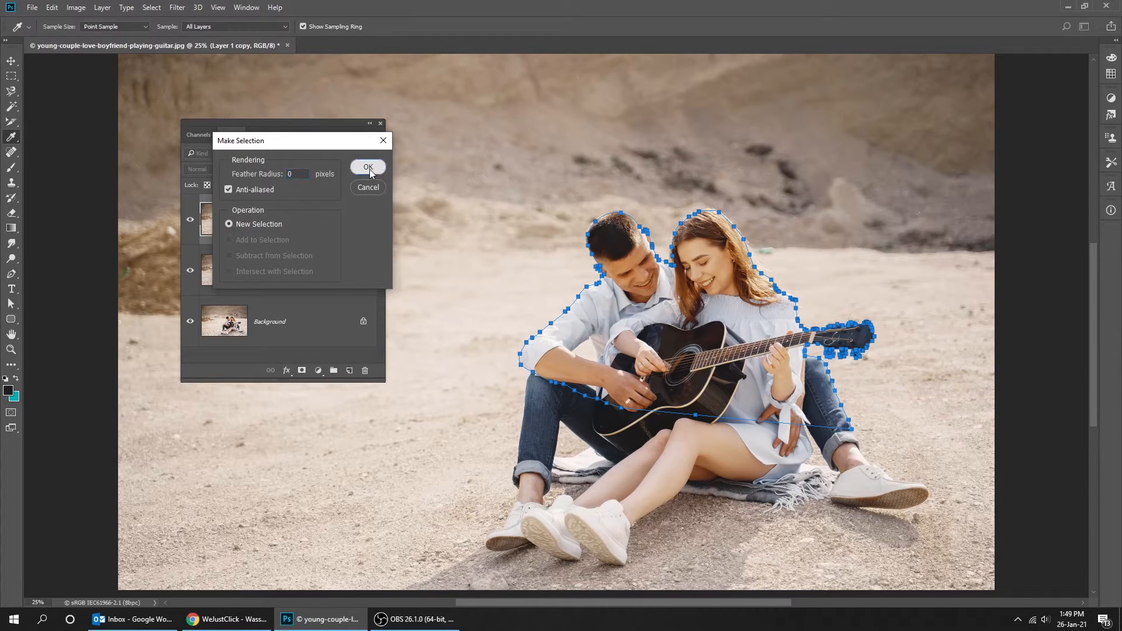
left_click(368, 167)
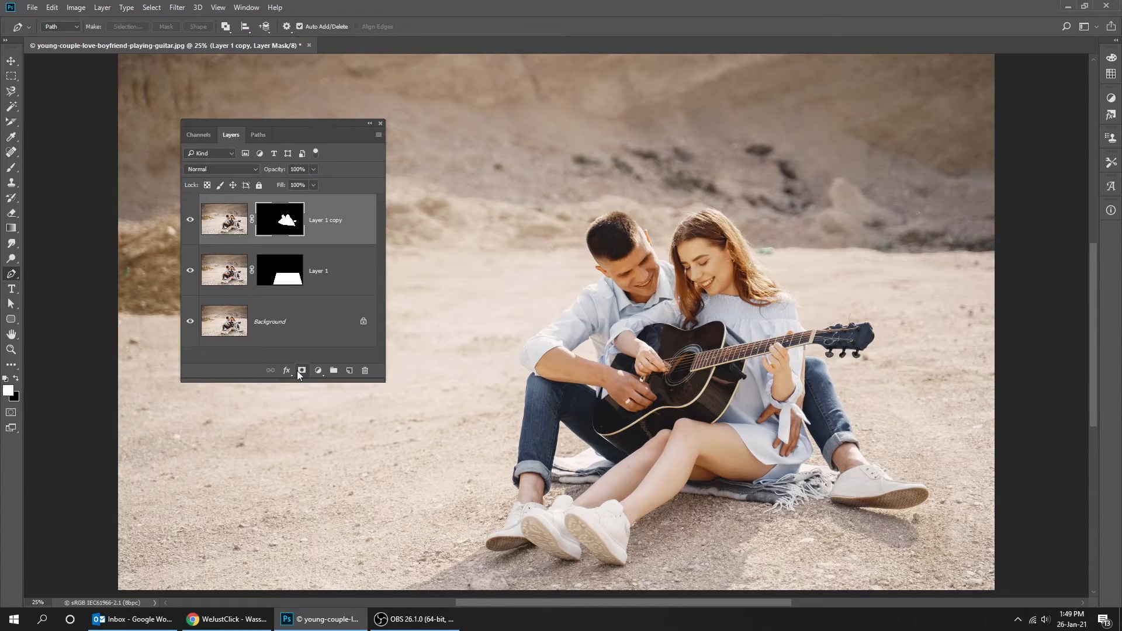
left_click(190, 270)
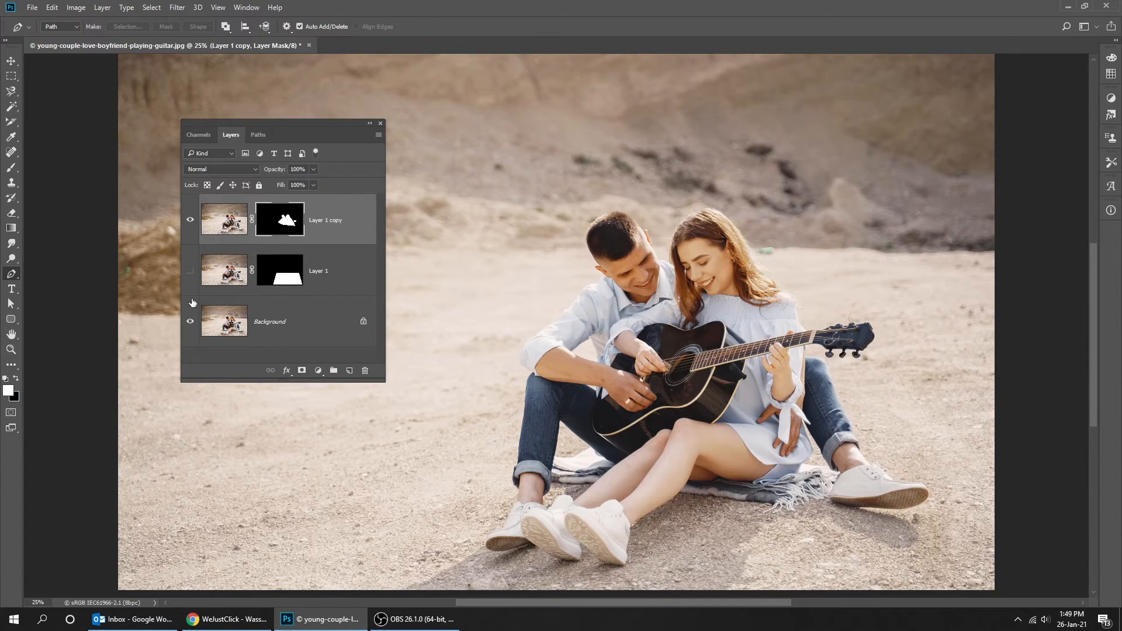
left_click(190, 271)
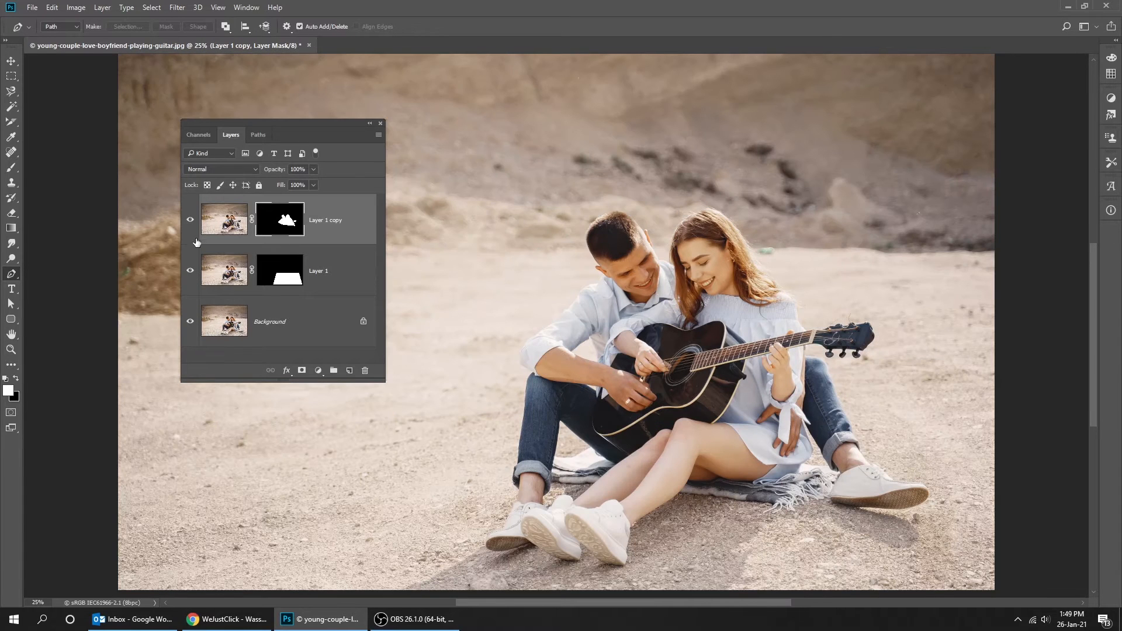
Step: Add a near-black Solid Color fill layer from Layer 1's trapezoid mask selection
left_click(270, 321)
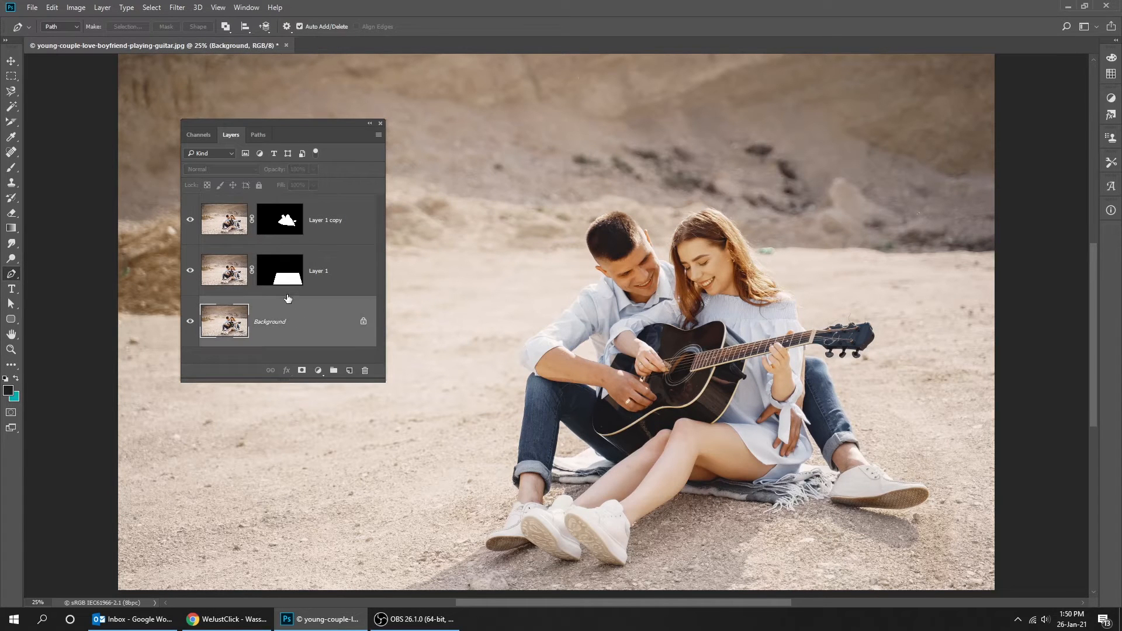
right_click(280, 270)
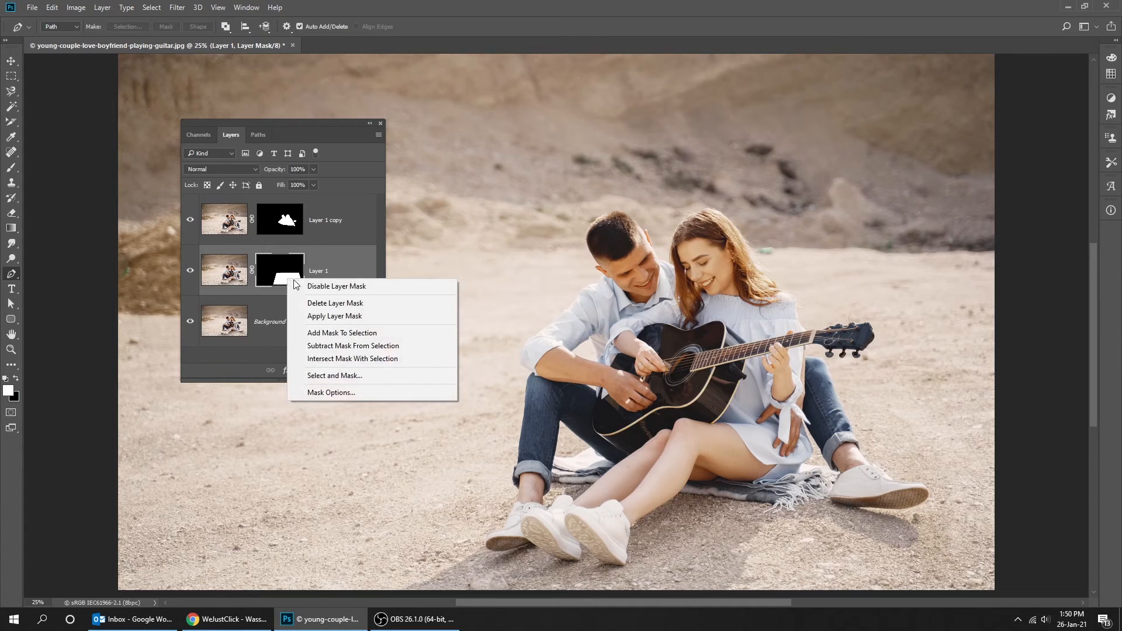
left_click(342, 332)
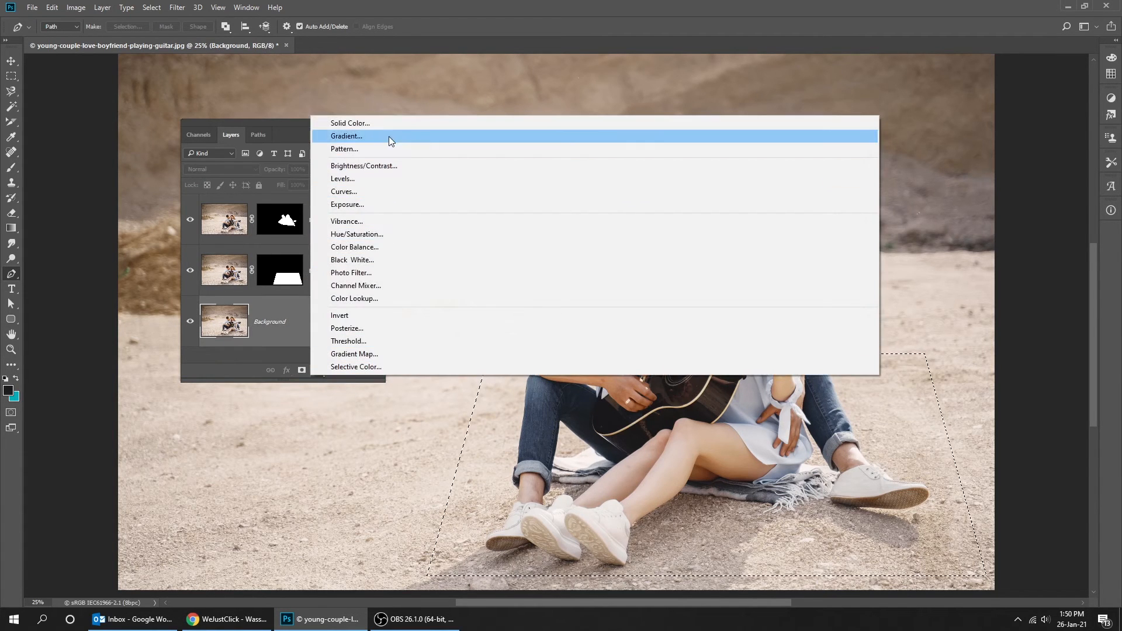
left_click(350, 122)
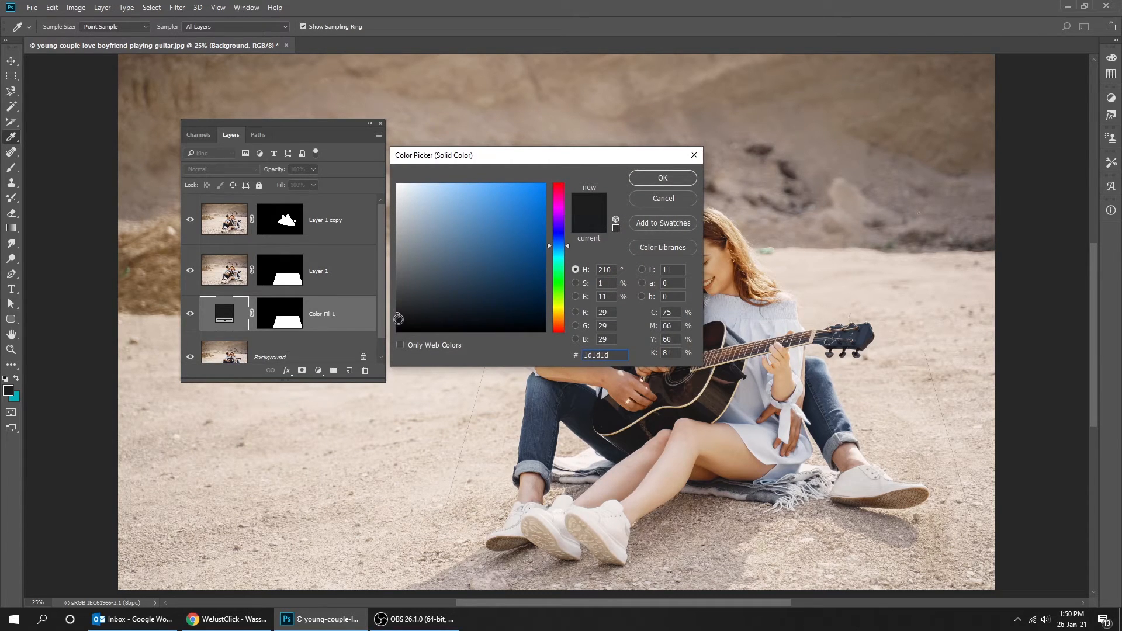
left_click(661, 177)
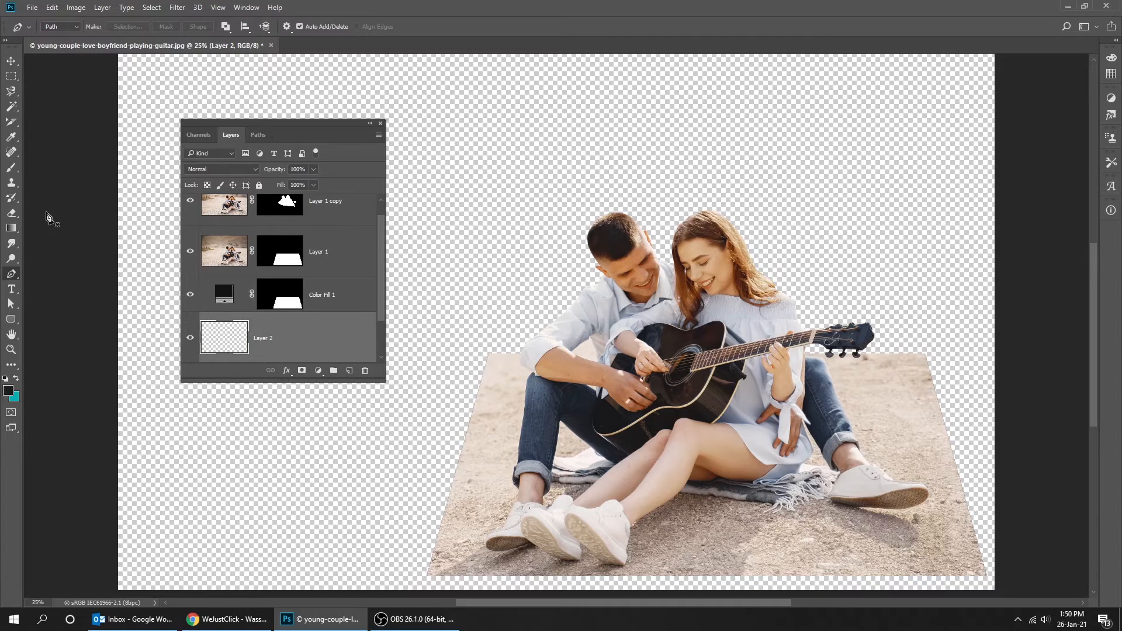
Step: Set the foreground colour to white and fill Layer 2 with it
left_click(9, 388)
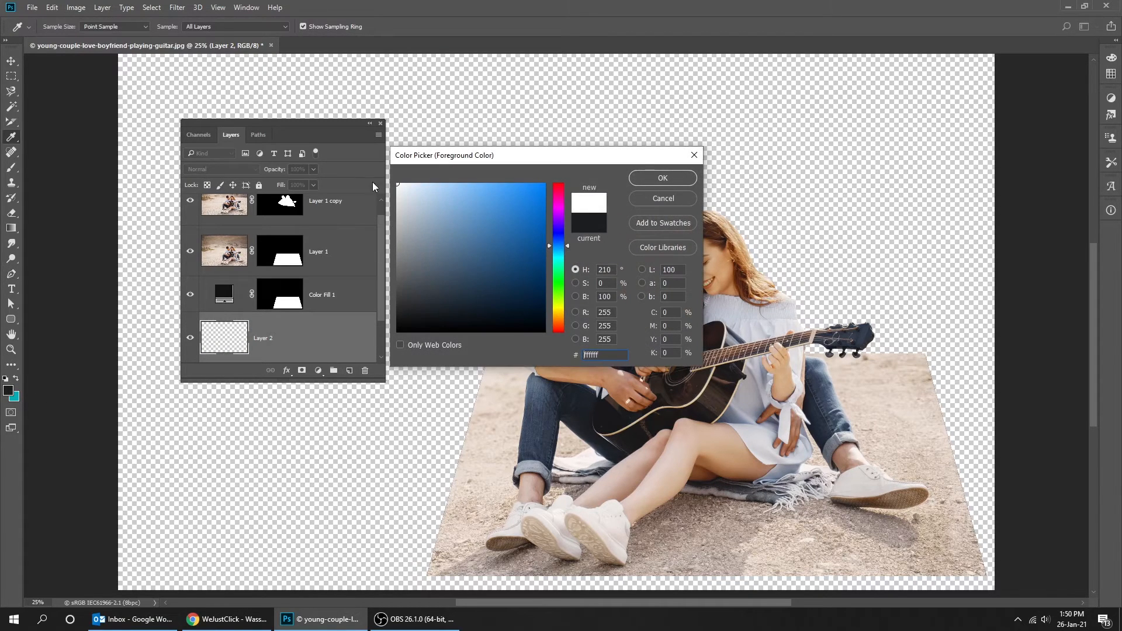
left_click(661, 178)
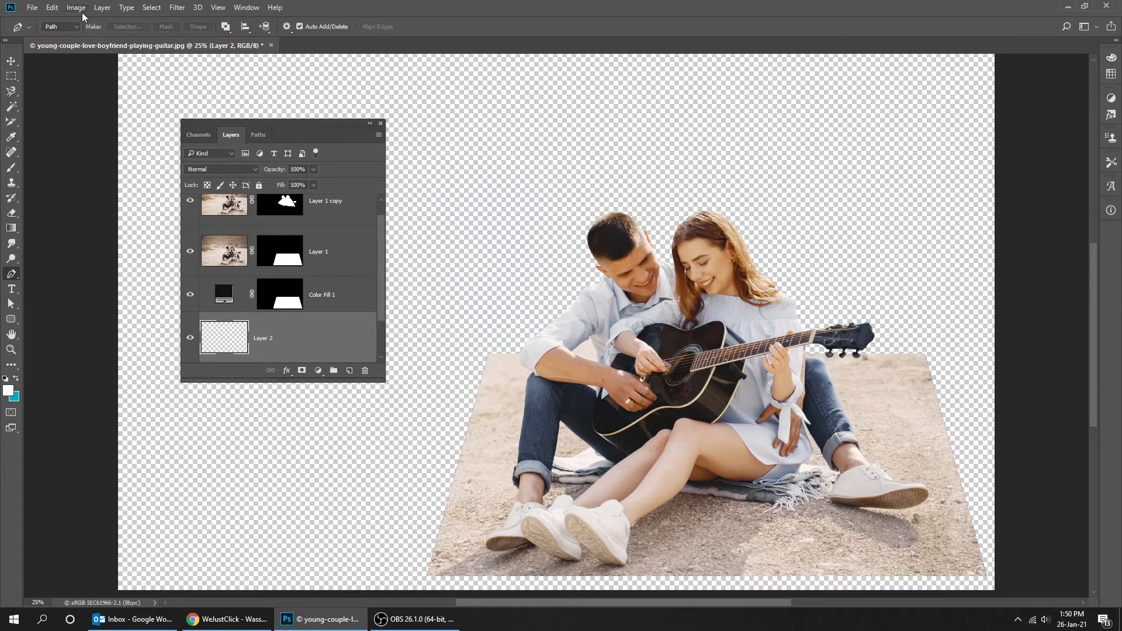
left_click(52, 7)
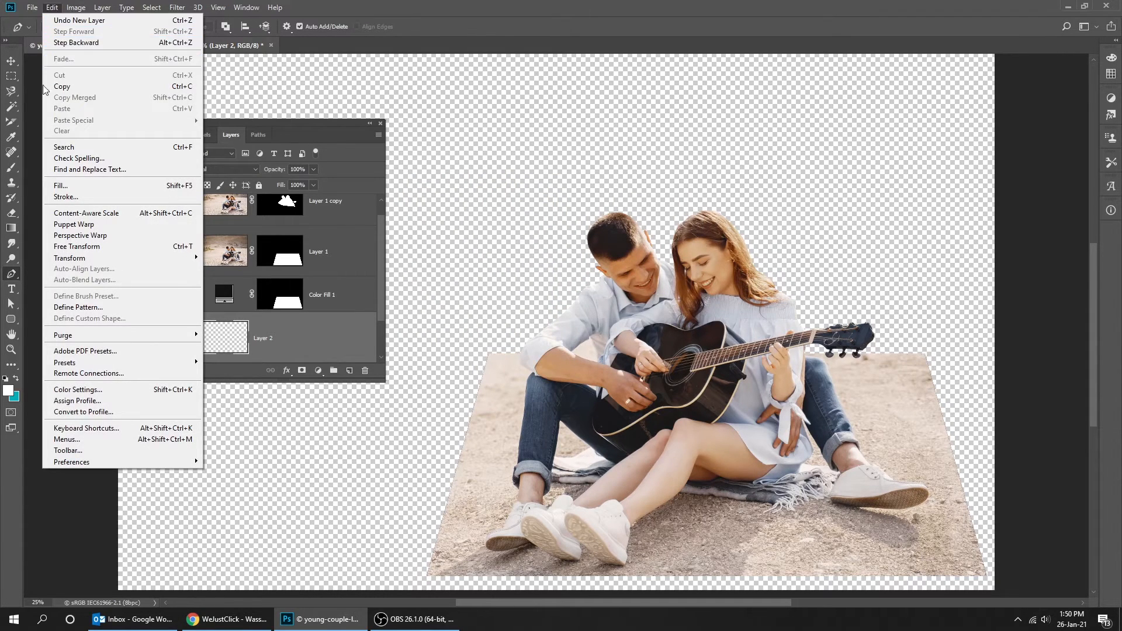
left_click(61, 186)
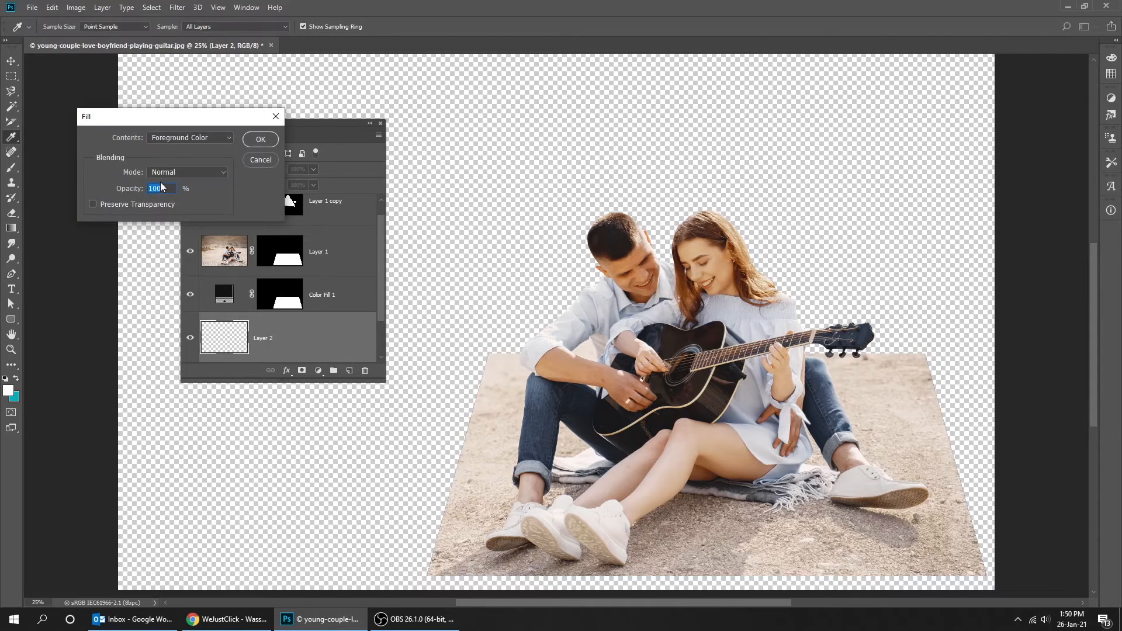
left_click(259, 139)
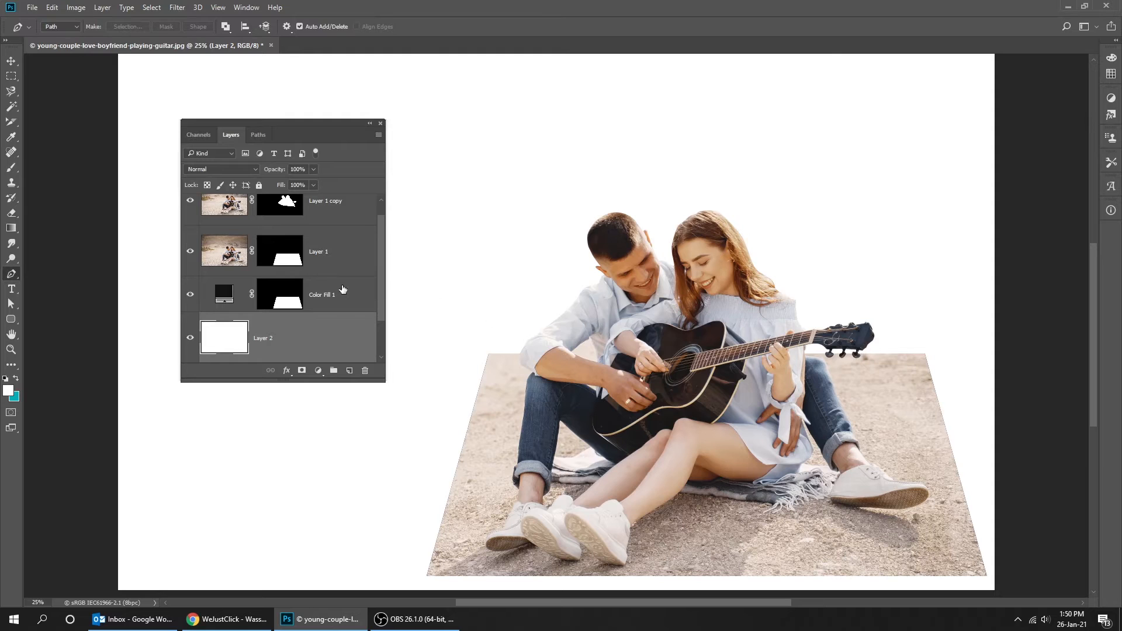
left_click(322, 294)
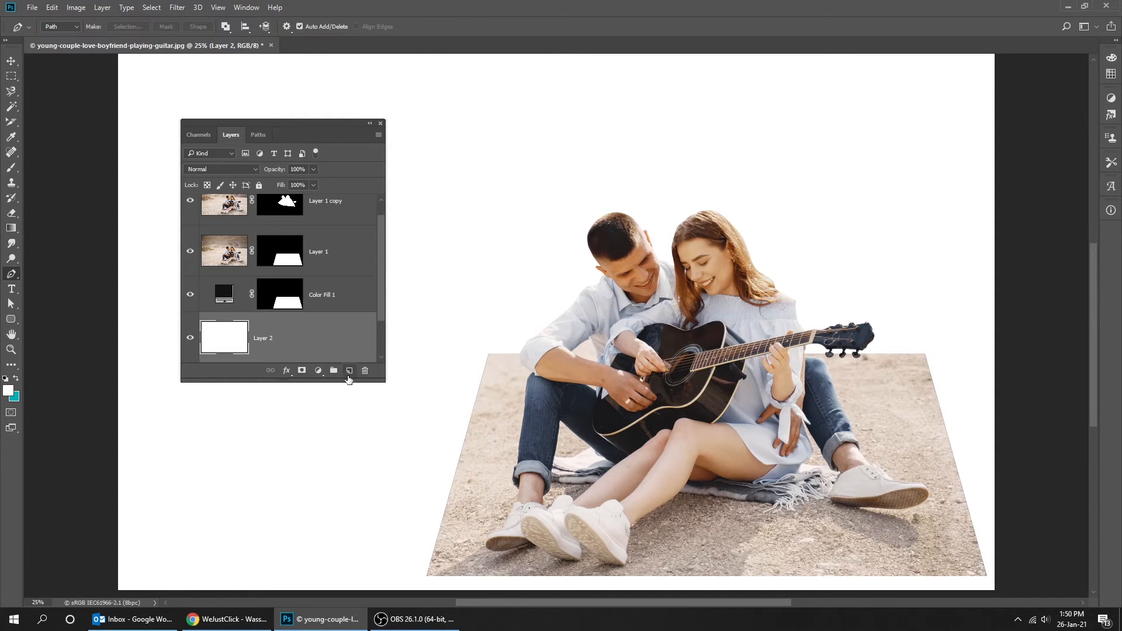
Step: Add a Gradient Fill layer running from a beige bottom stop to white
left_click(319, 371)
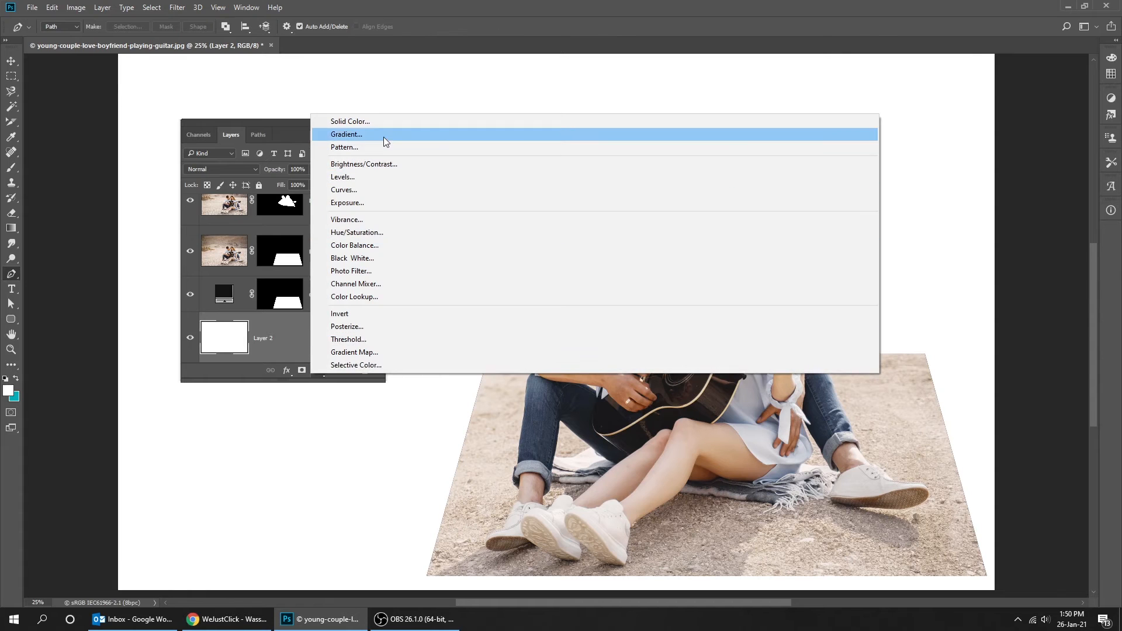
left_click(347, 134)
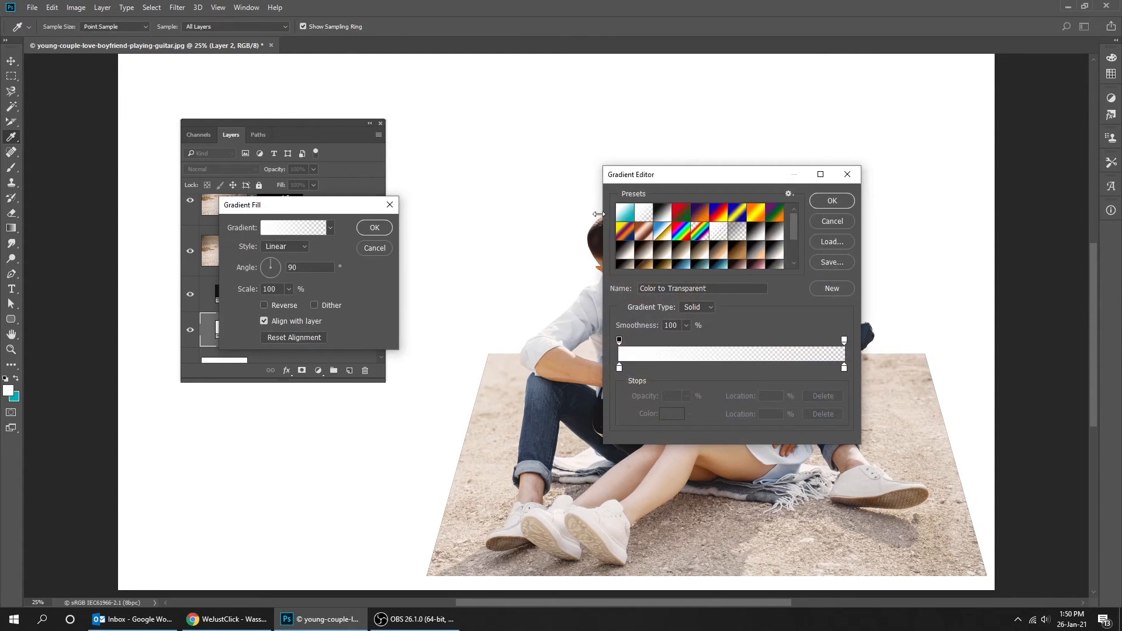
left_click(645, 213)
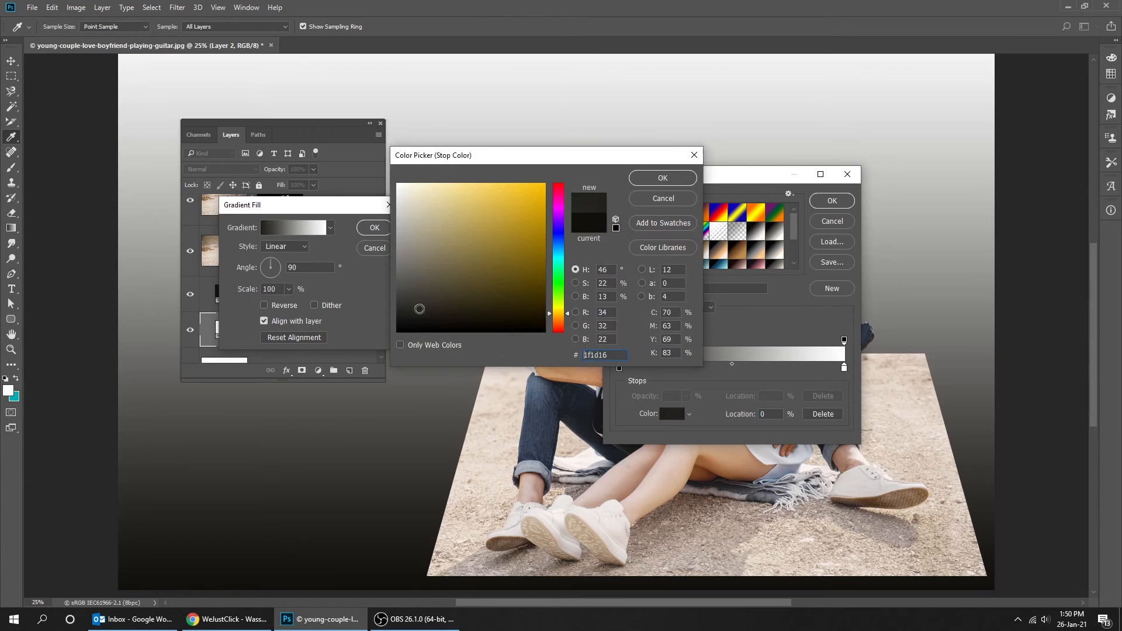
left_click(395, 302)
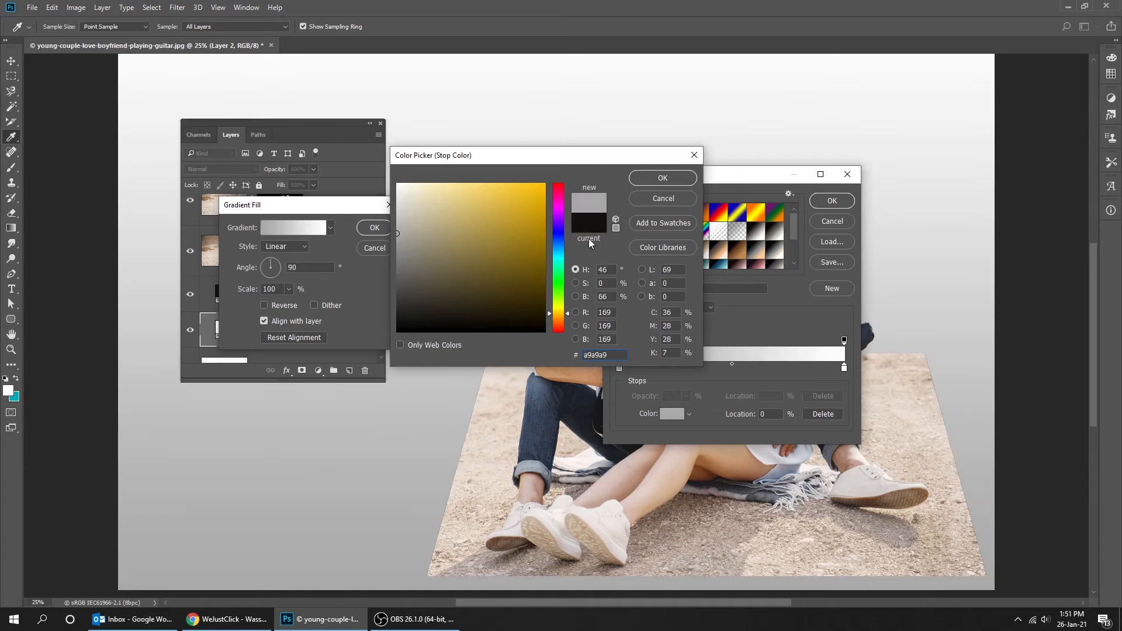
left_click(660, 177)
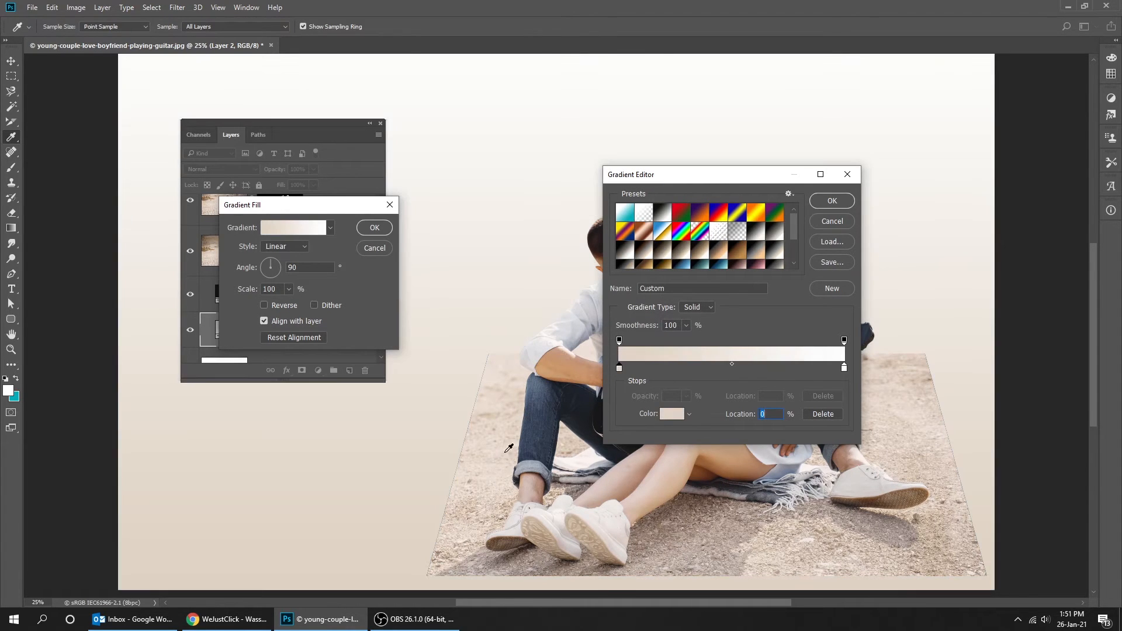
mouse_move(693, 385)
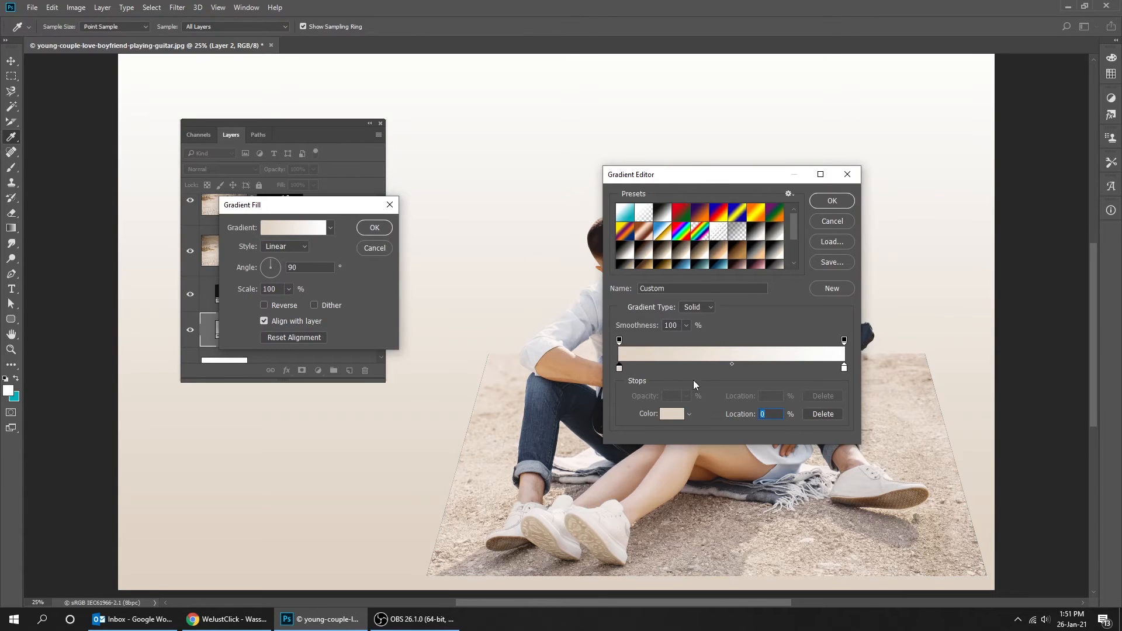
left_click(671, 414)
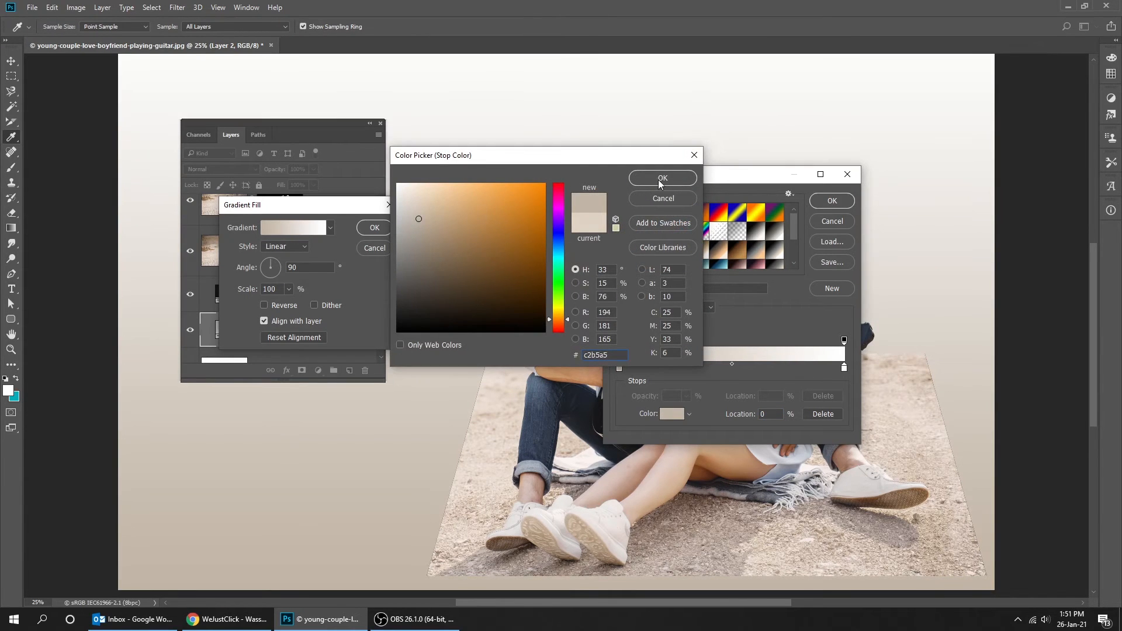
left_click(661, 178)
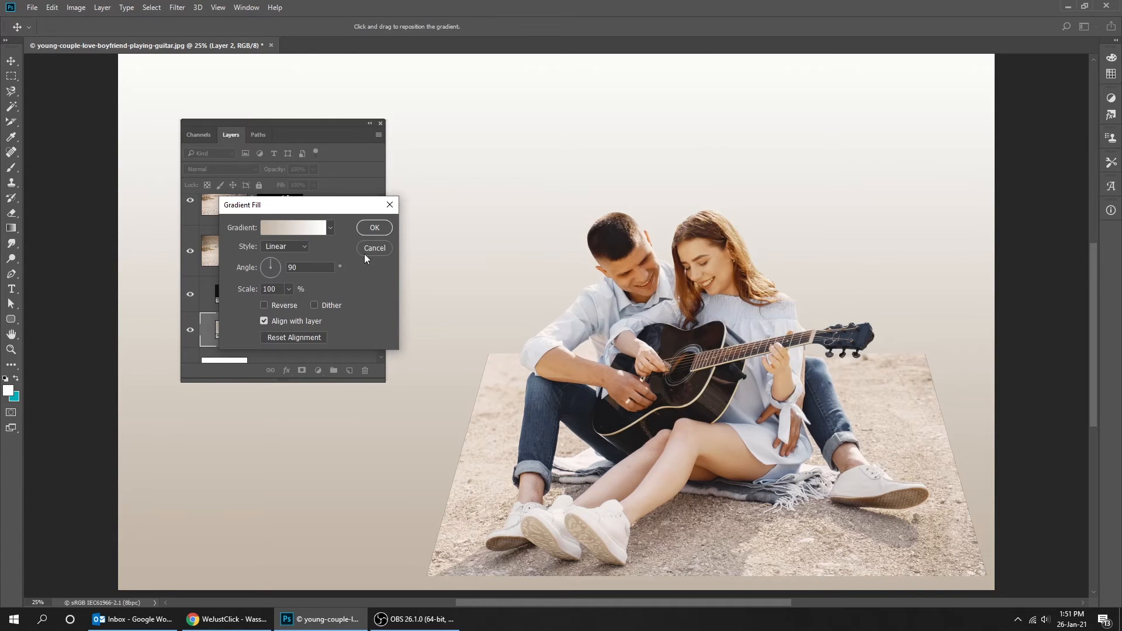
left_click(373, 227)
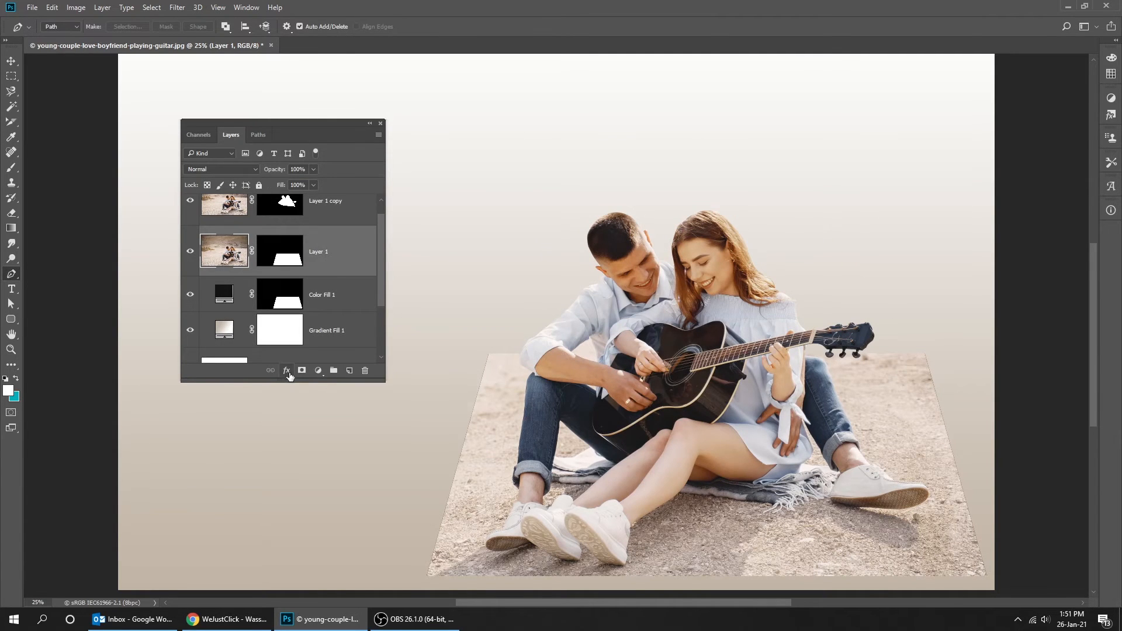
Step: Add a 65 px white Stroke layer effect to the photo cutout
left_click(286, 371)
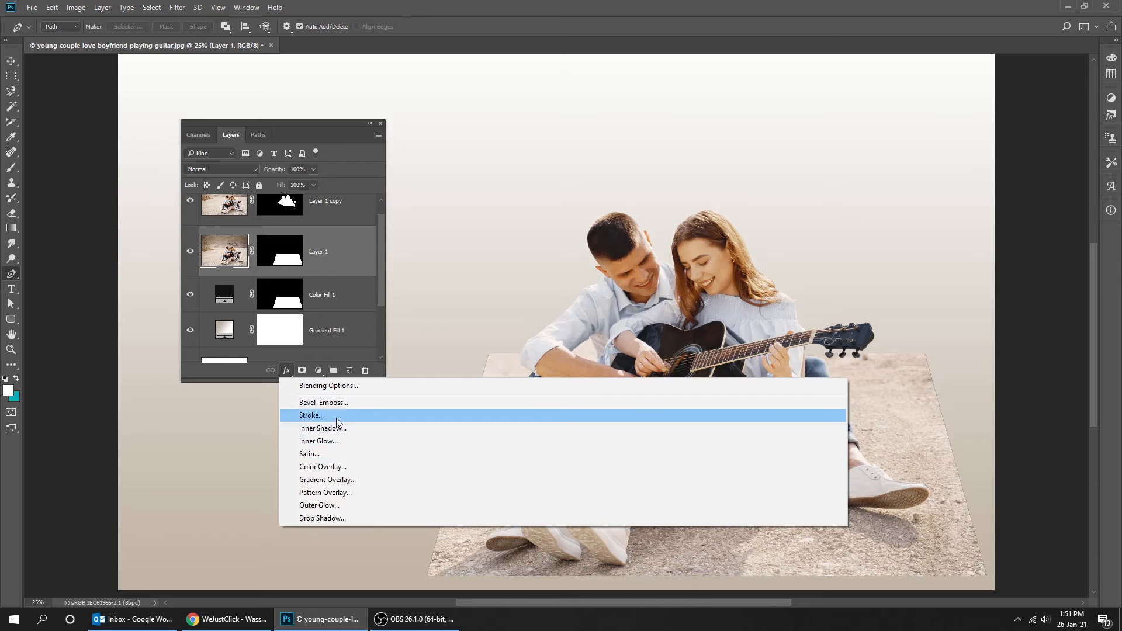
left_click(310, 415)
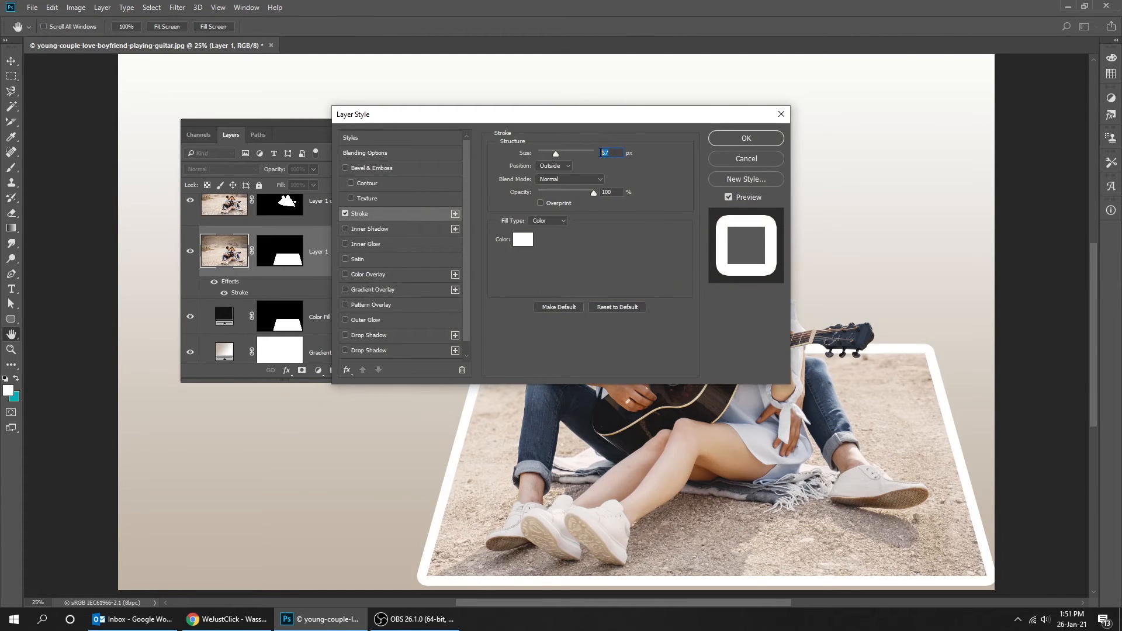
type("65")
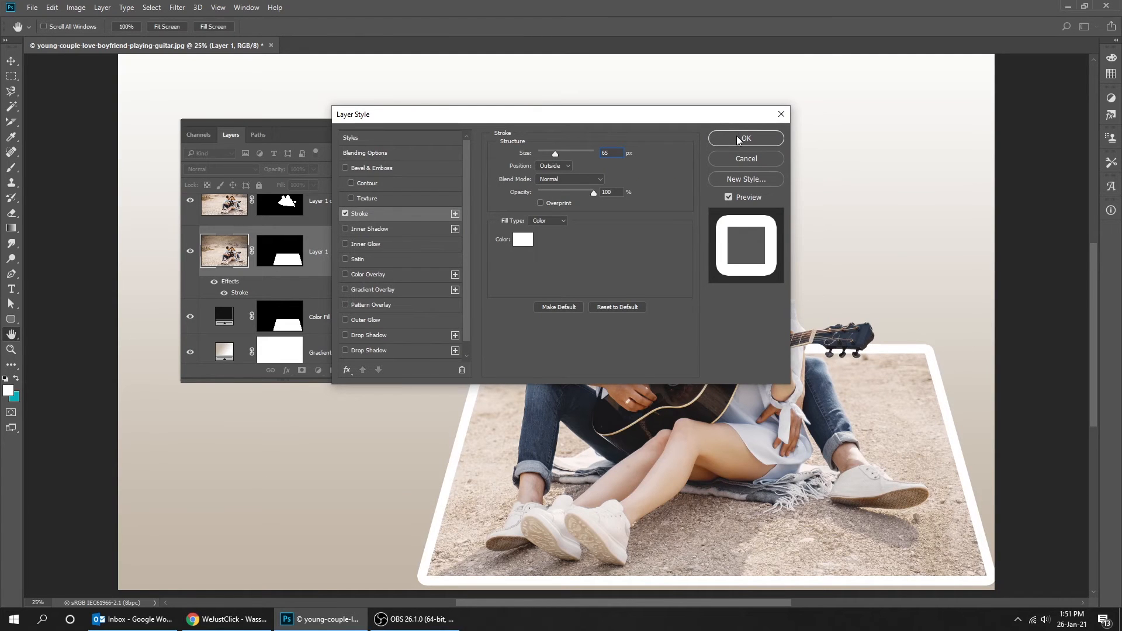
left_click(746, 138)
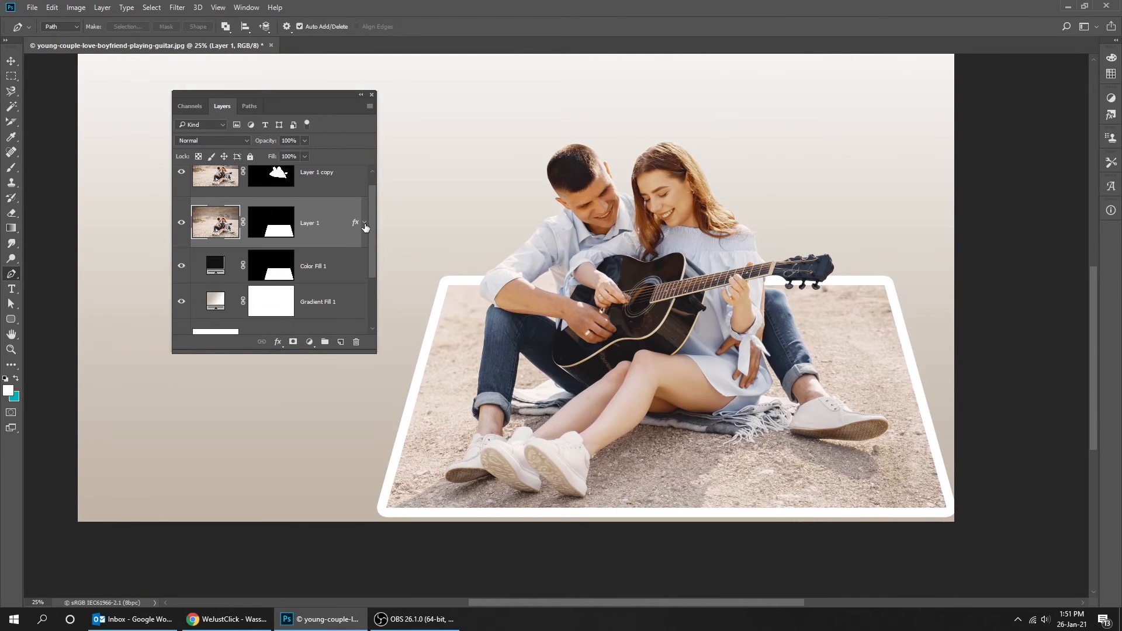
Step: Warp Layer 1, pulling both bottom corners and curving the right edge inward
left_click(271, 223)
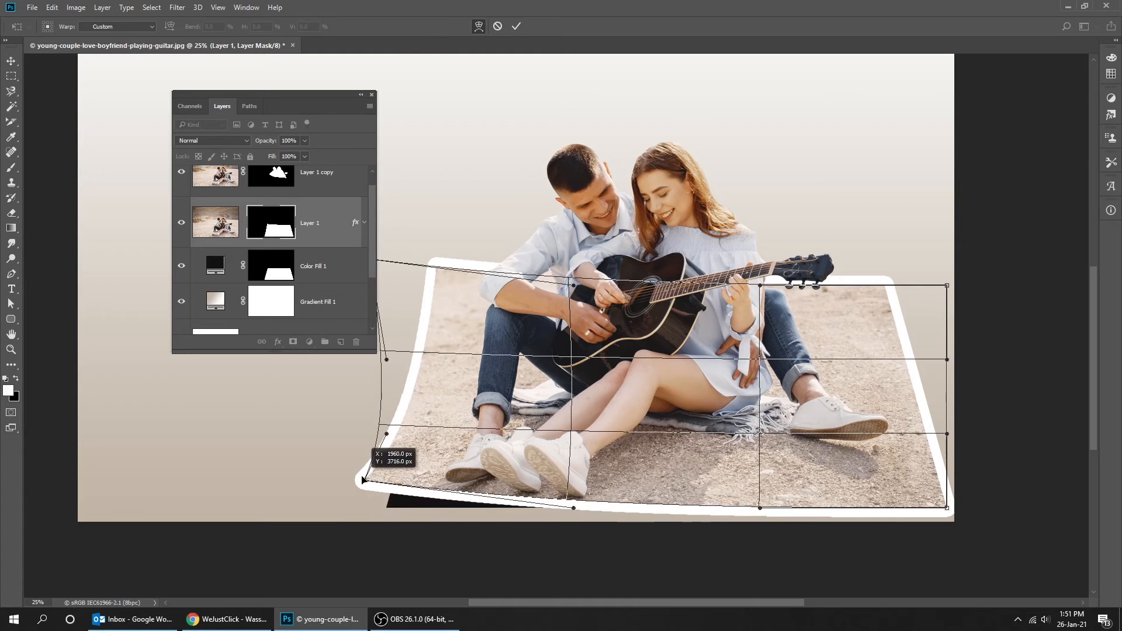
left_click_drag(364, 481, 363, 476)
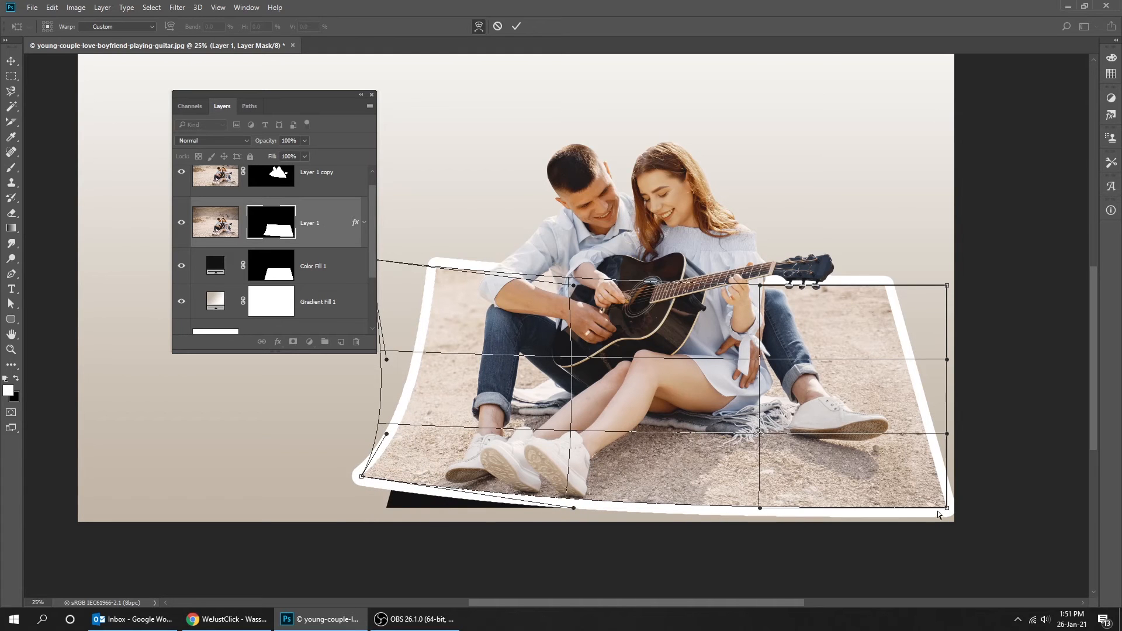
left_click_drag(944, 508, 944, 483)
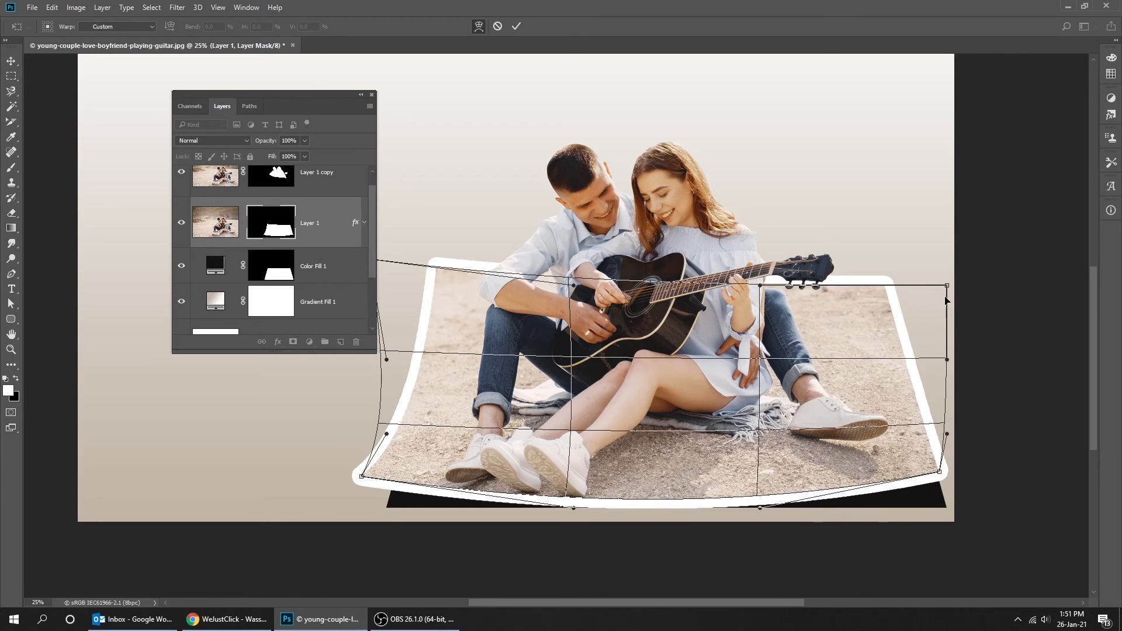
left_click_drag(947, 287, 957, 254)
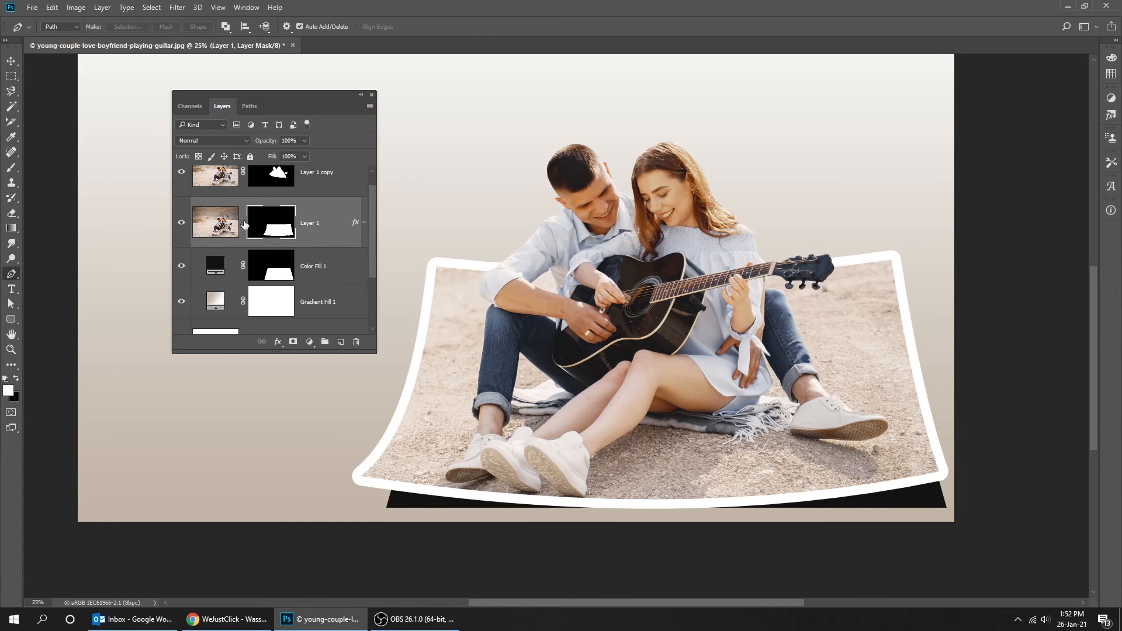
left_click(312, 266)
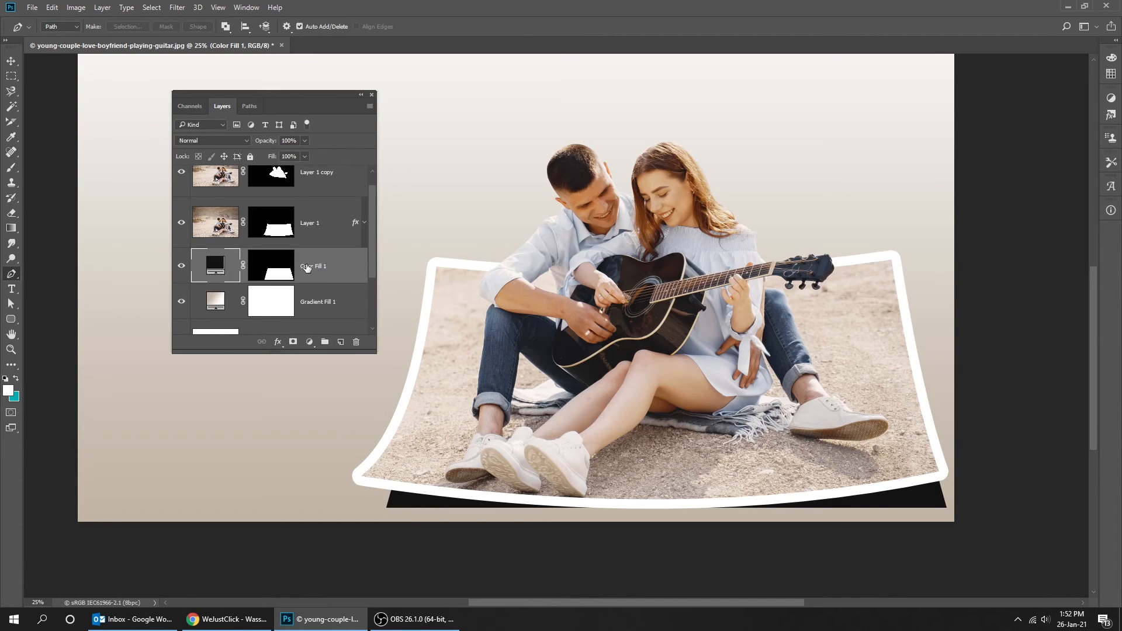
Step: Apply a roughly 44 px Gaussian Blur to Color Fill 1 as a smart object
left_click(177, 7)
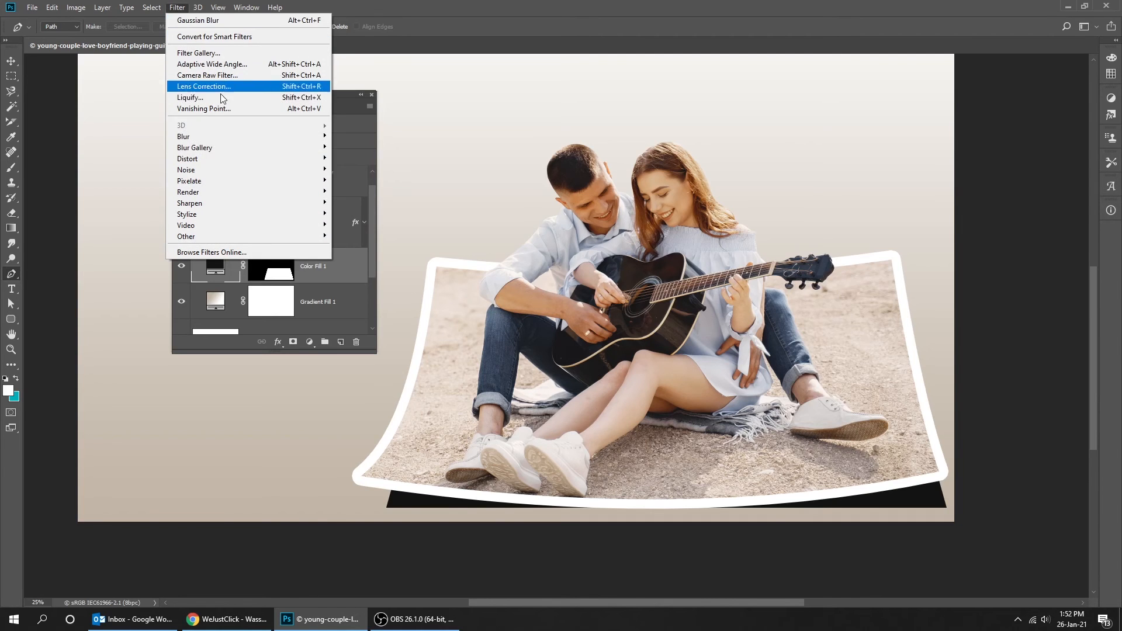
mouse_move(183, 136)
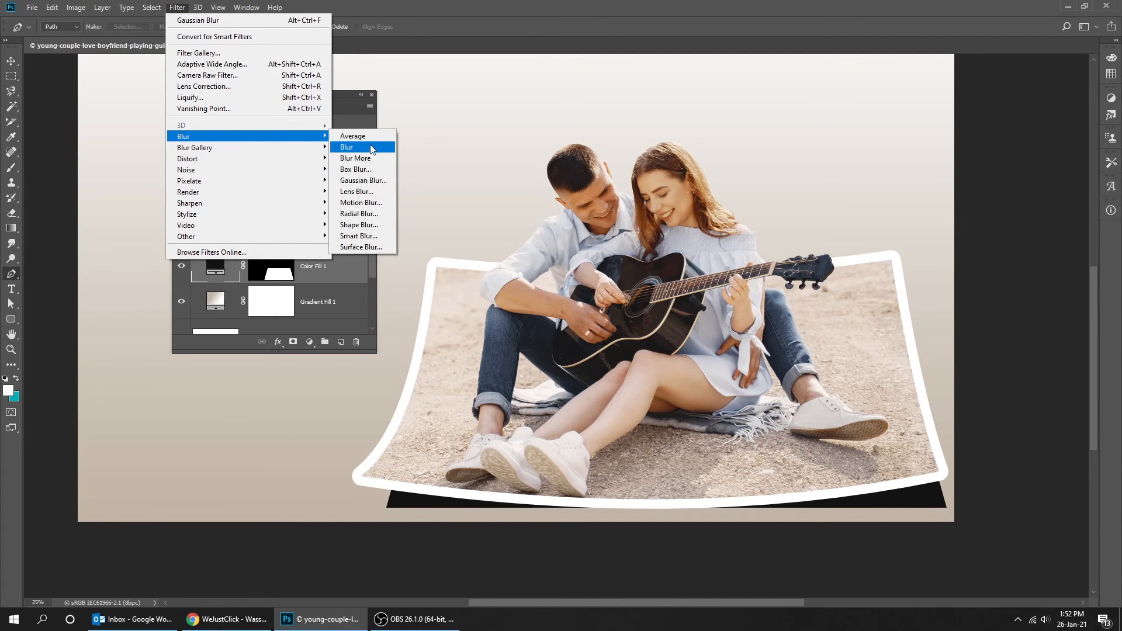
left_click(346, 147)
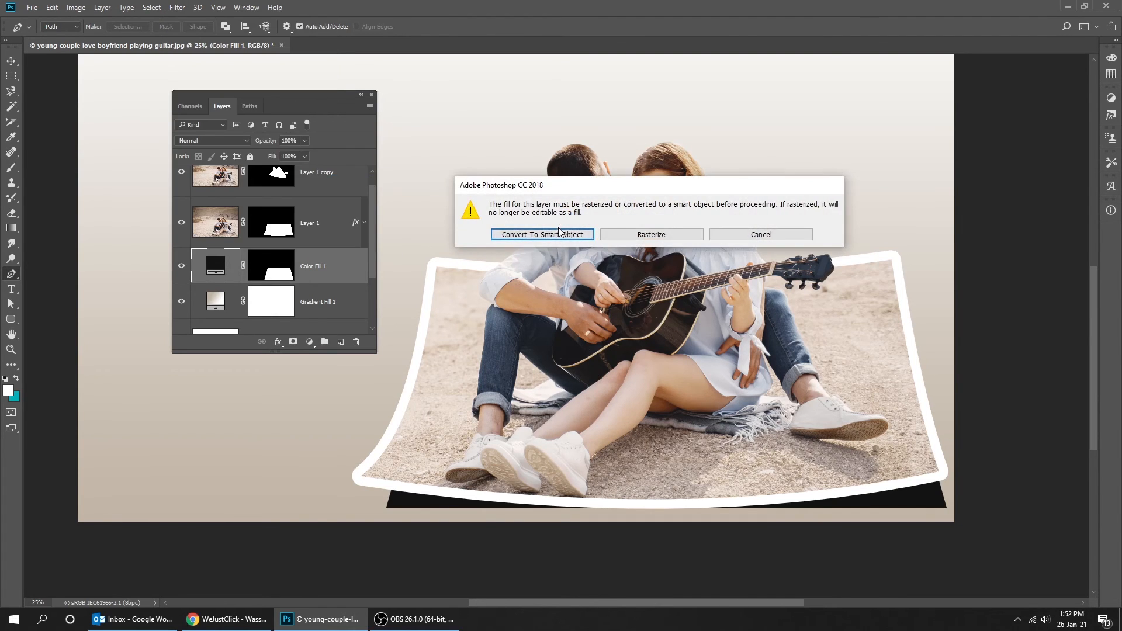
left_click(542, 234)
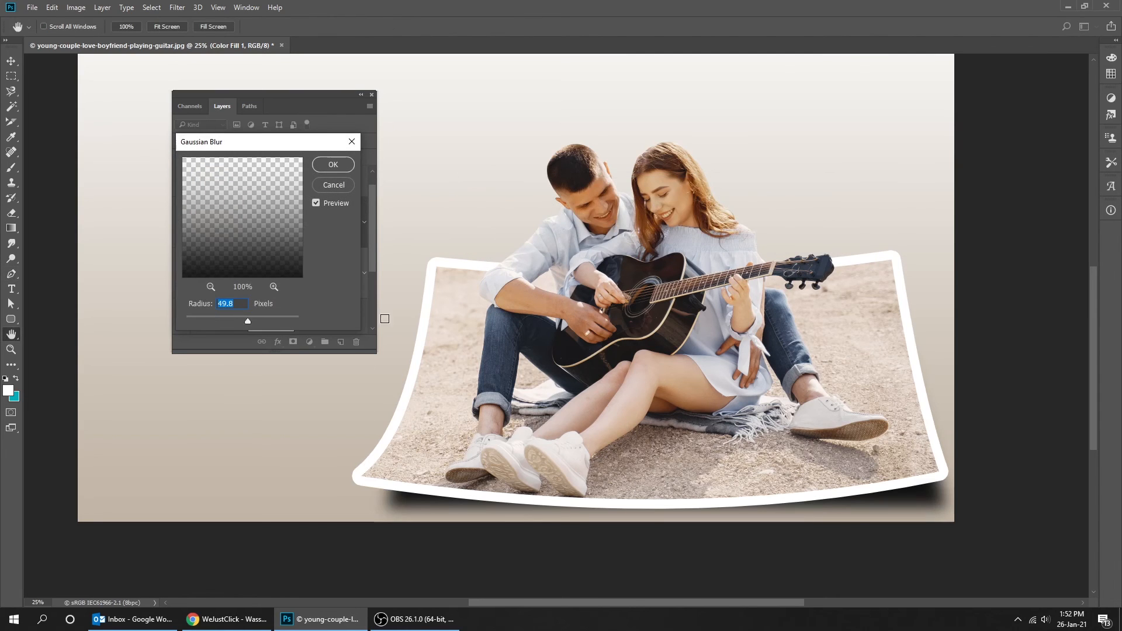
left_click_drag(248, 321, 246, 322)
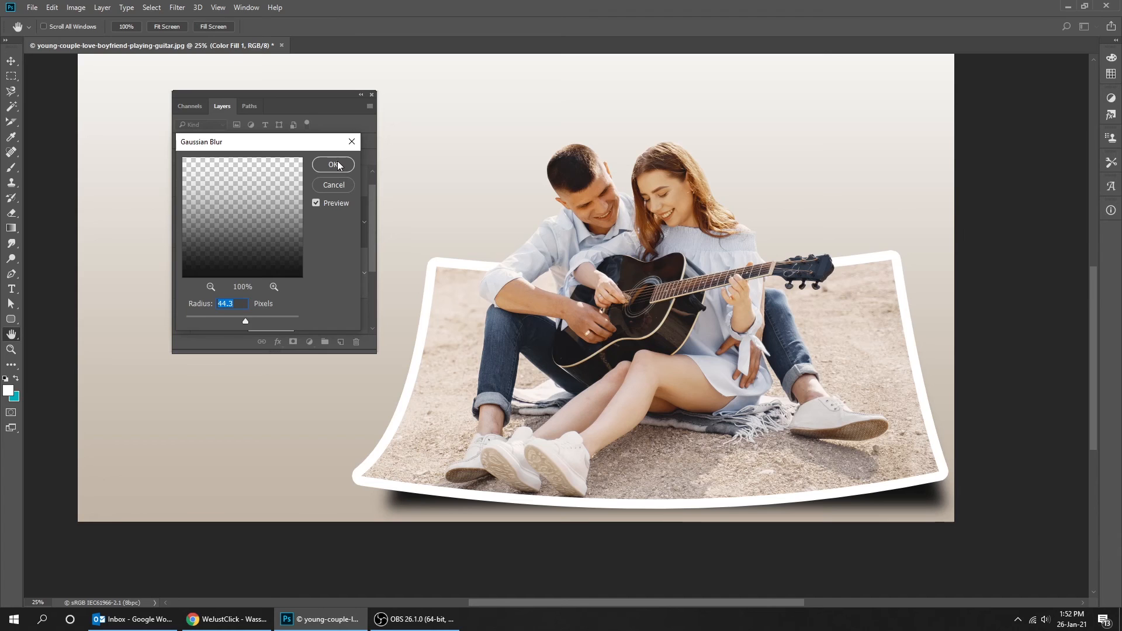
left_click(333, 165)
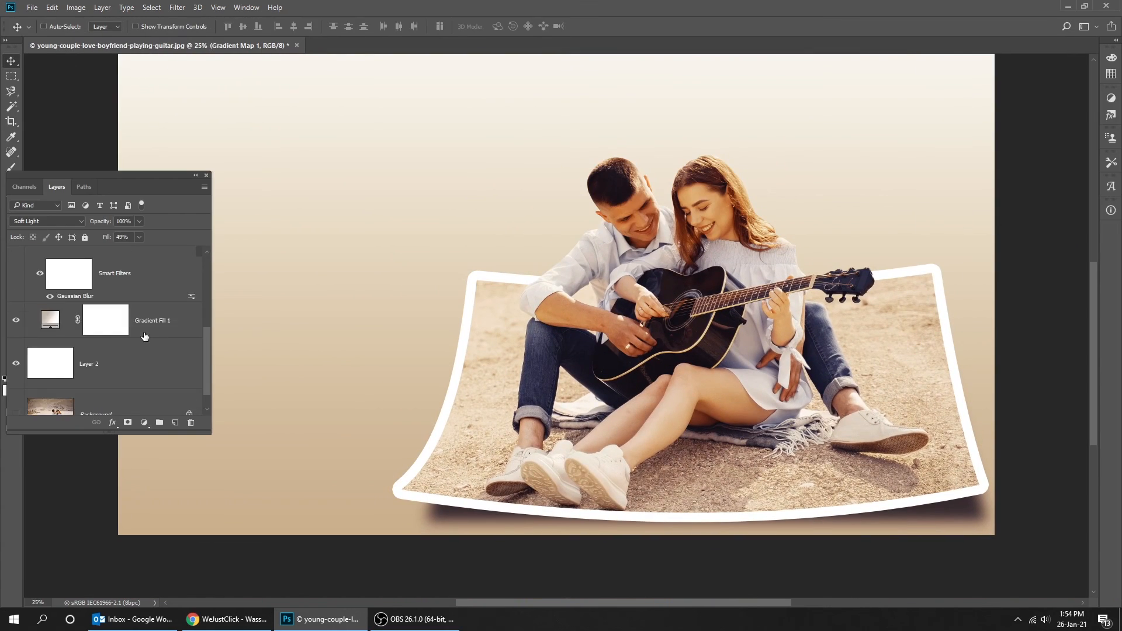
Step: Edit Gradient Fill 1 to a deeper brown below fading to white
double_click(50, 319)
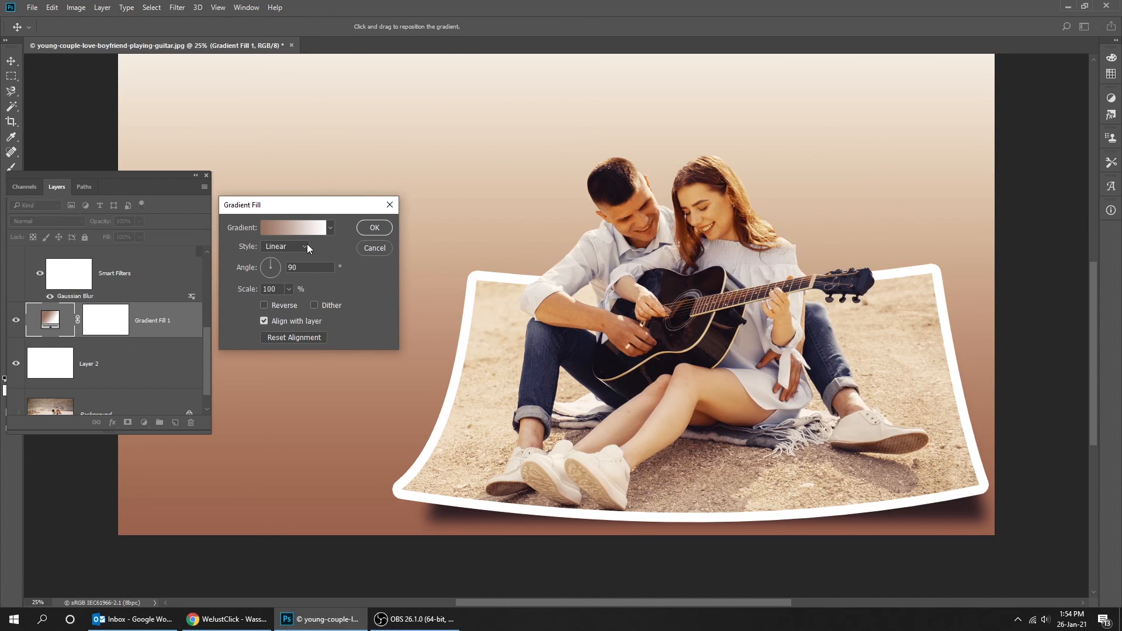
left_click(373, 228)
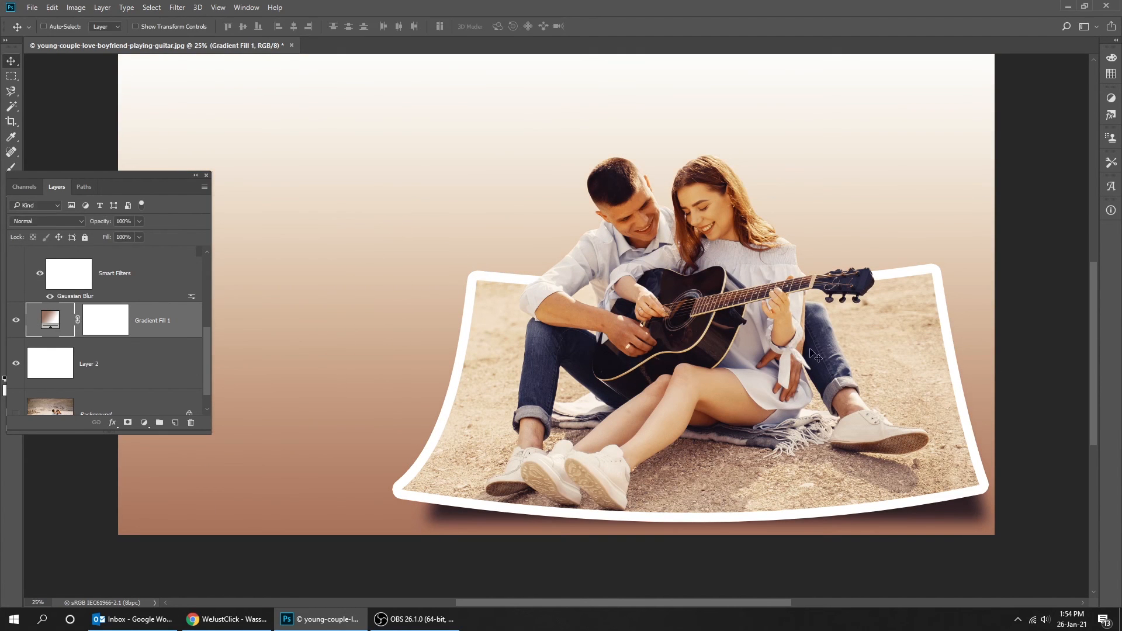